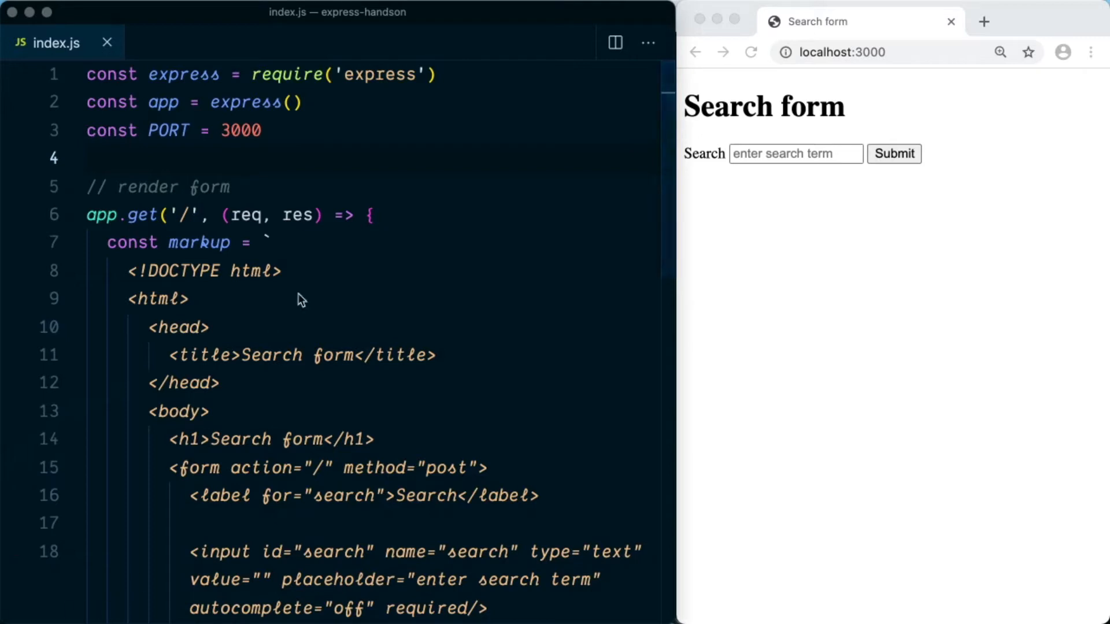
Review the Search form page heading and focus the search field in Chrome.
{"action": "scroll", "scroll_direction": "down", "scroll_amount": 3}
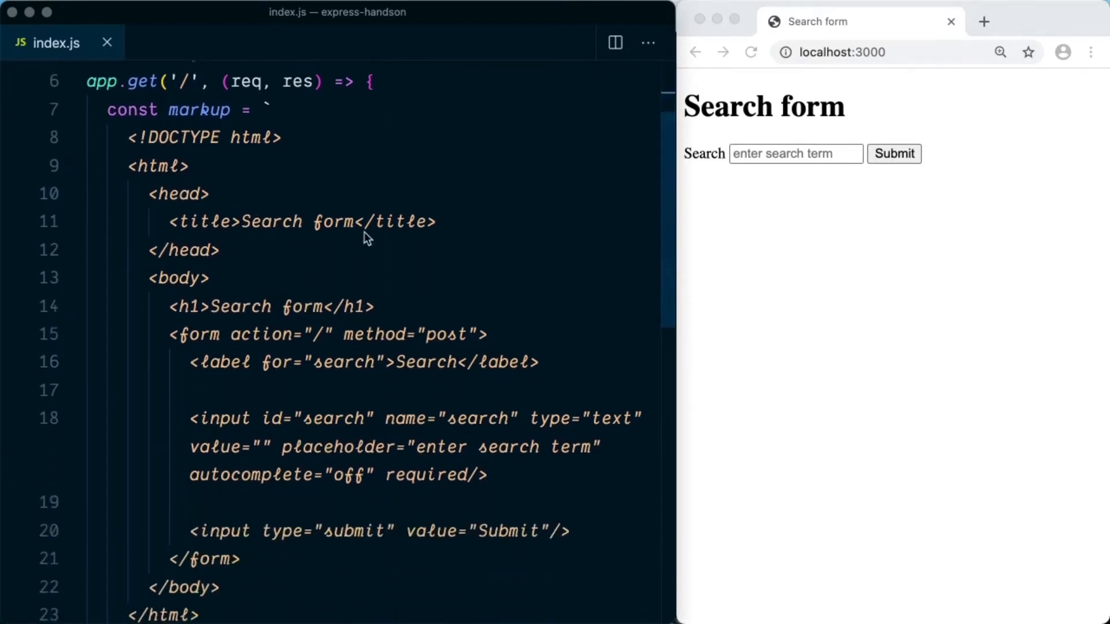
{"action": "double_click", "coordinate": [763, 106]}
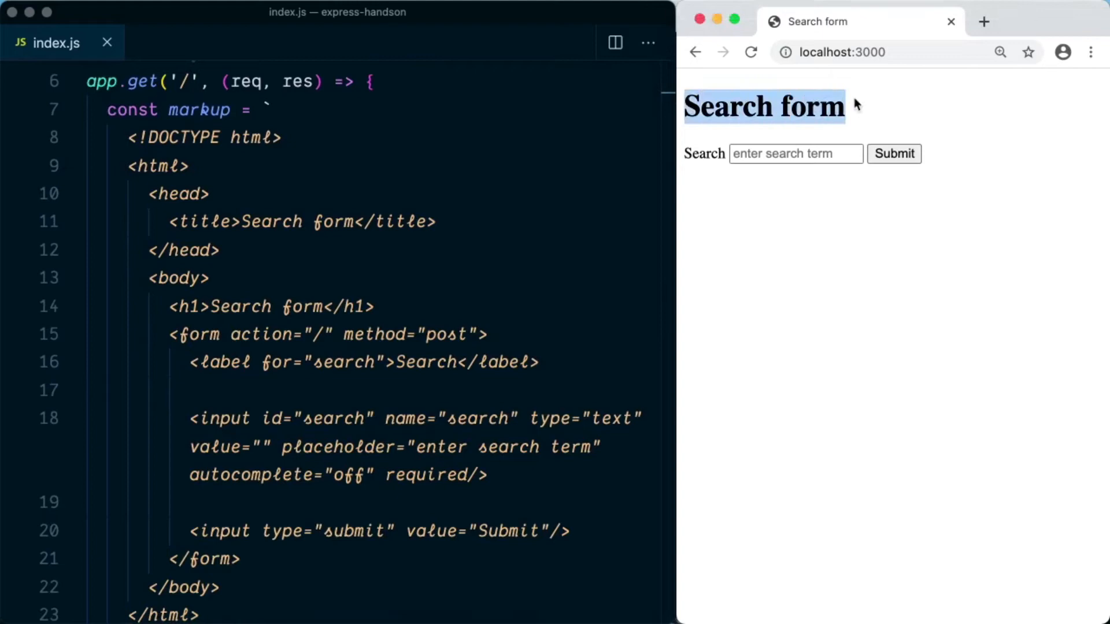
{"action": "mouse_move", "coordinate": [881, 105]}
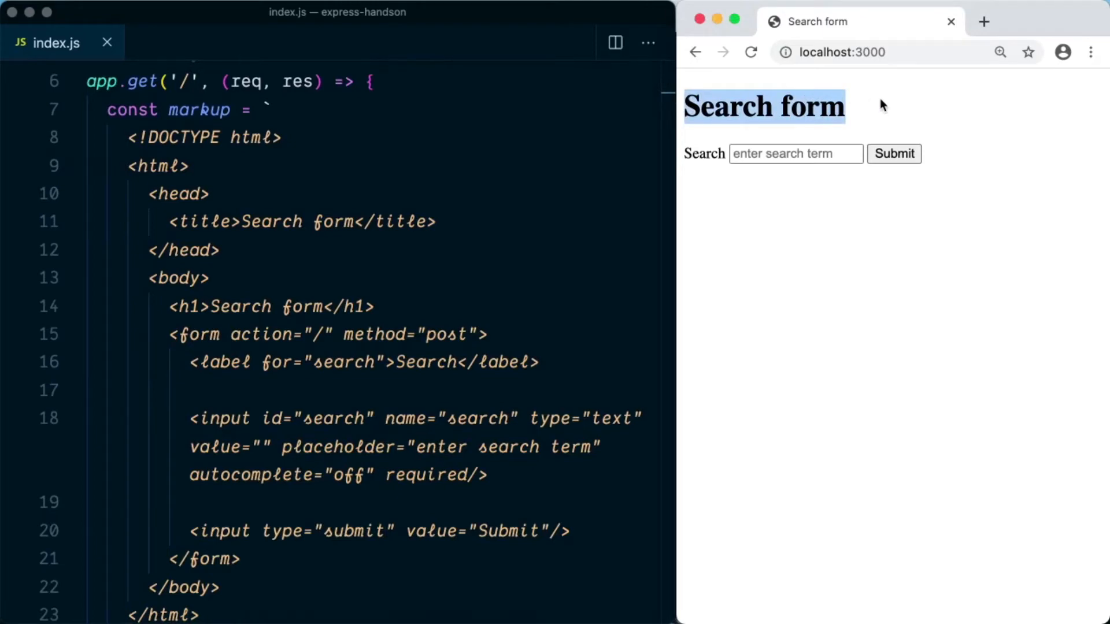
{"action": "mouse_move", "coordinate": [702, 163]}
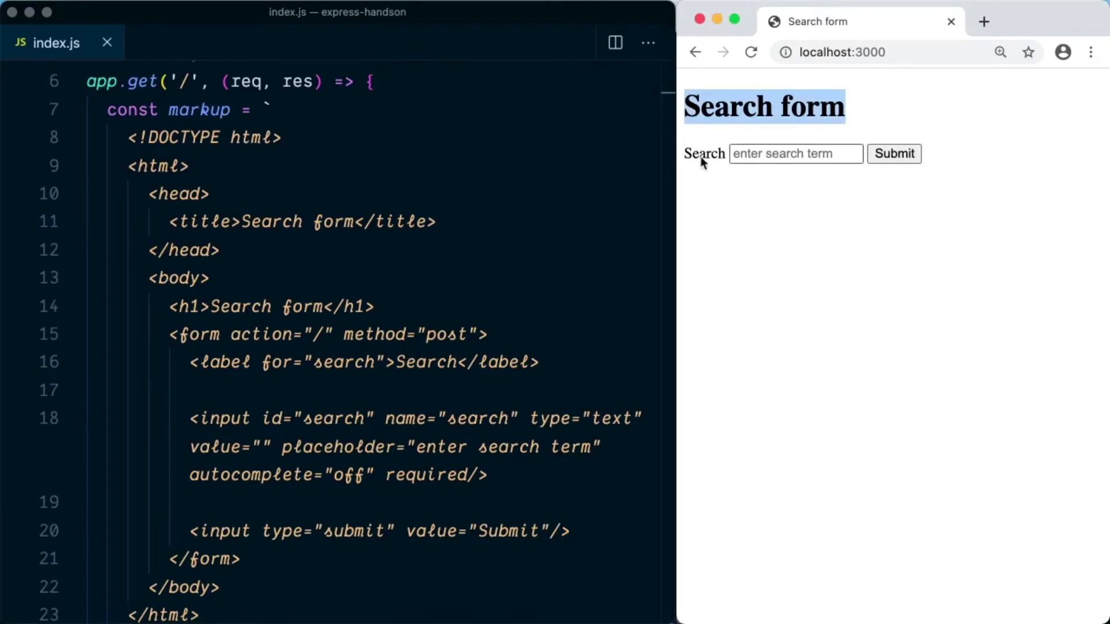
{"action": "left_click", "coordinate": [795, 154]}
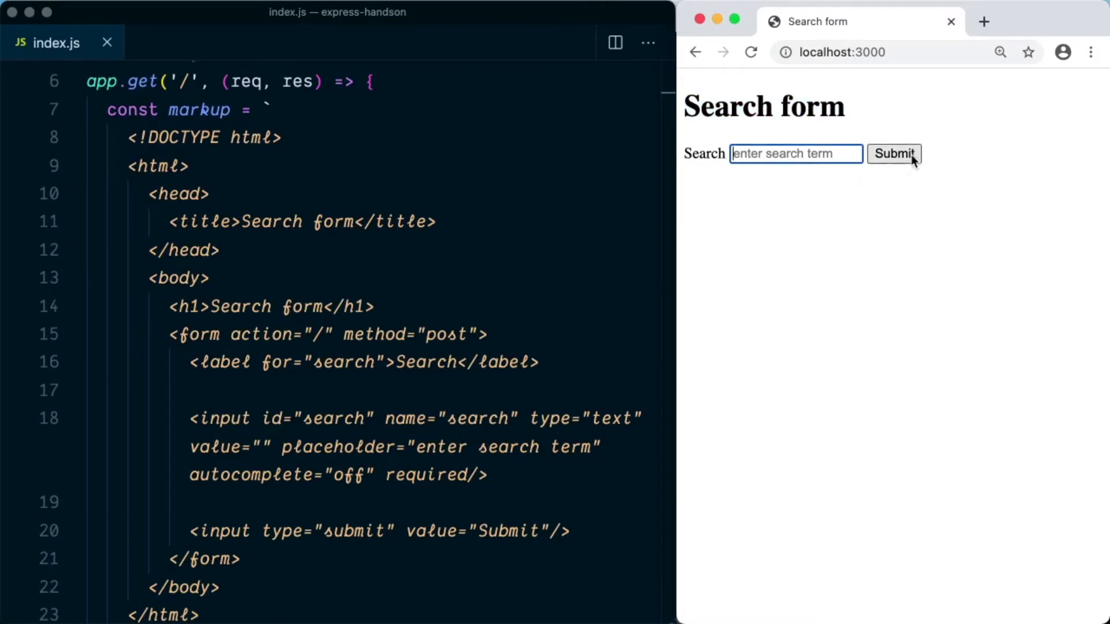
{"action": "mouse_move", "coordinate": [529, 248]}
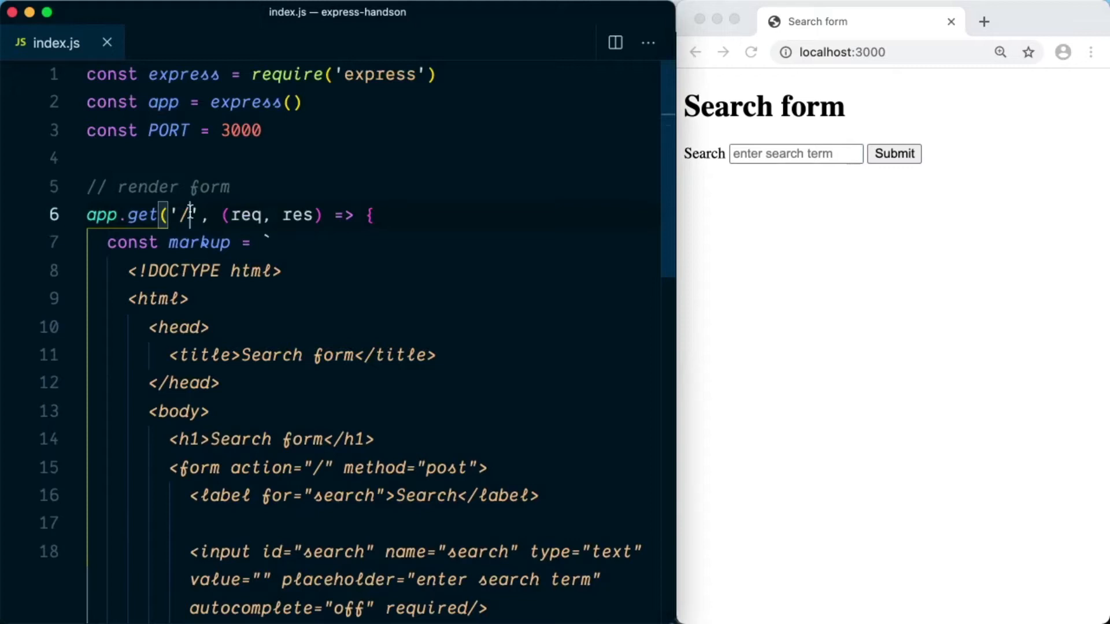
Check the markup variable, then submit the form to reach the Cannot POST / page.
{"action": "scroll", "scroll_direction": "down", "scroll_amount": 3}
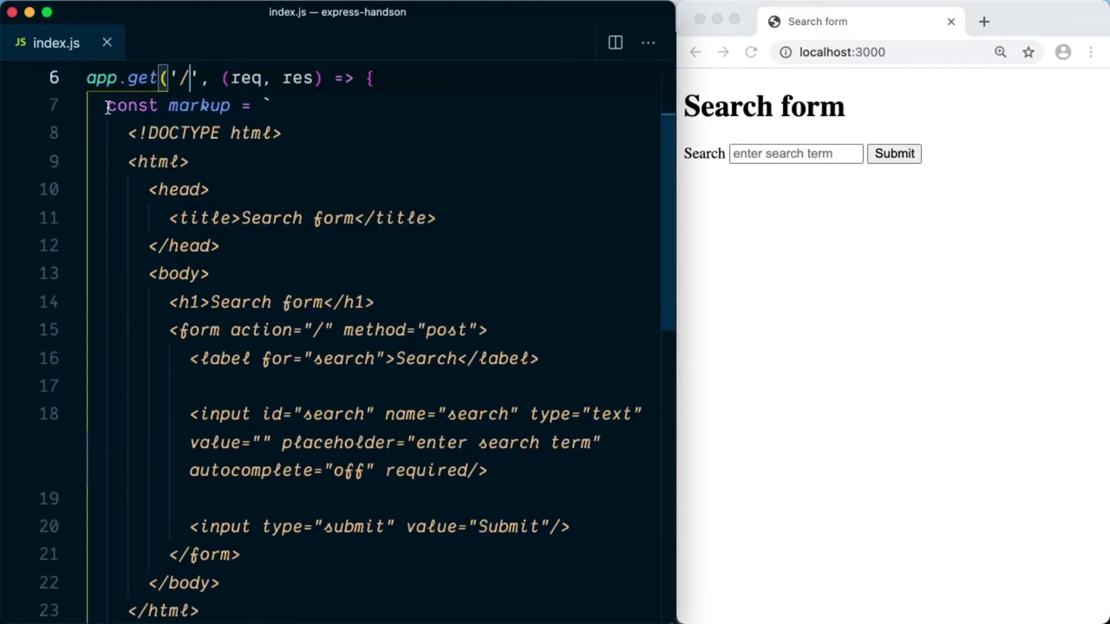
{"action": "double_click", "coordinate": [197, 105]}
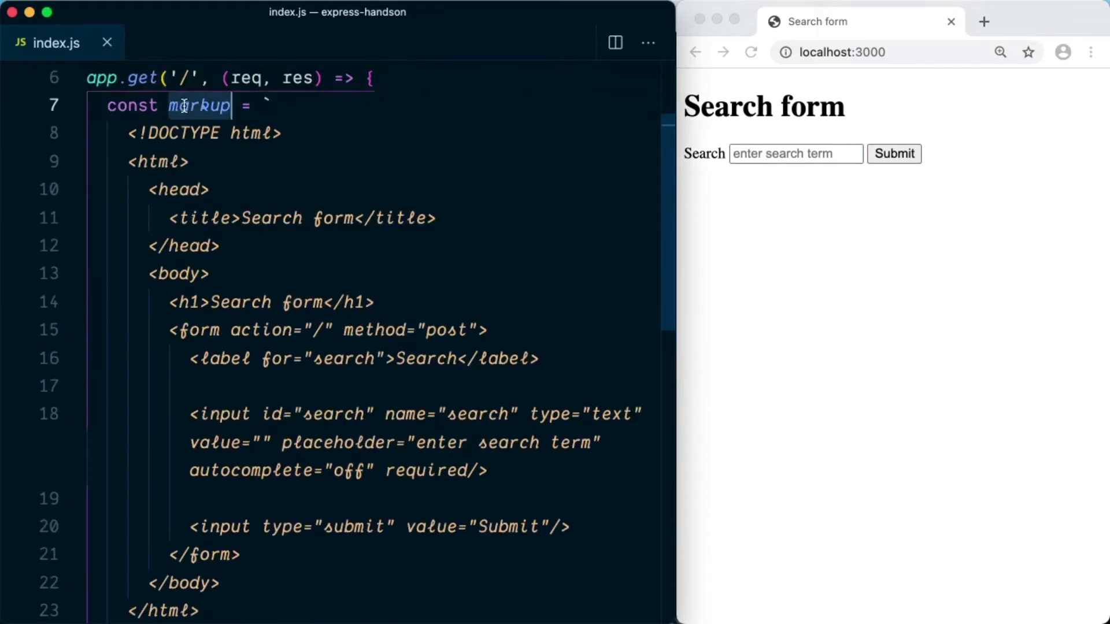
{"action": "scroll", "scroll_direction": "down", "scroll_amount": 3}
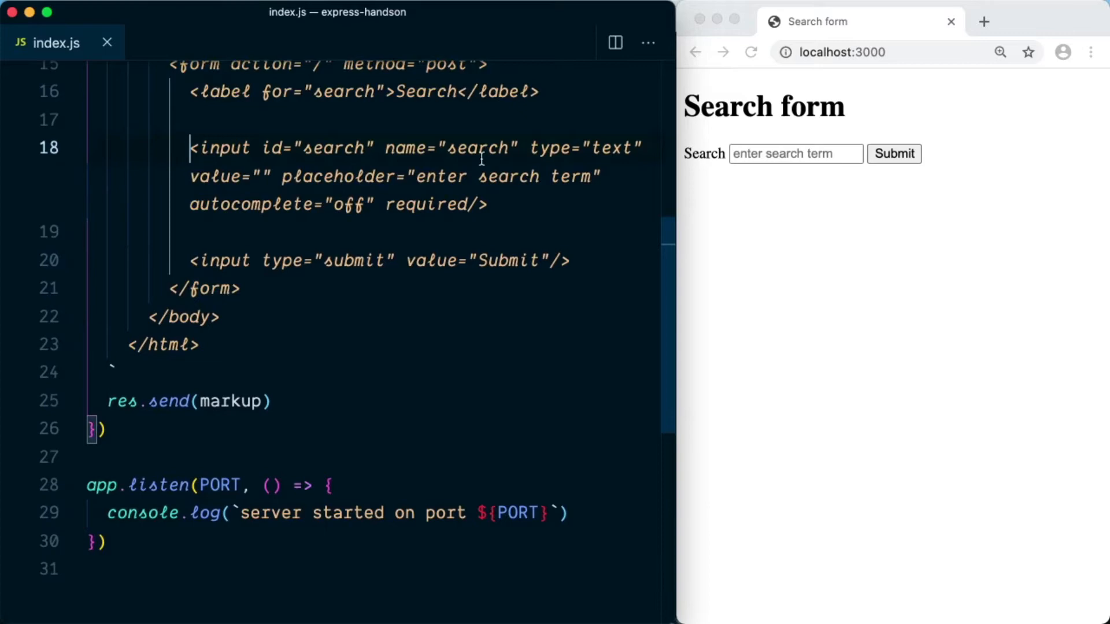
{"action": "mouse_move", "coordinate": [616, 145]}
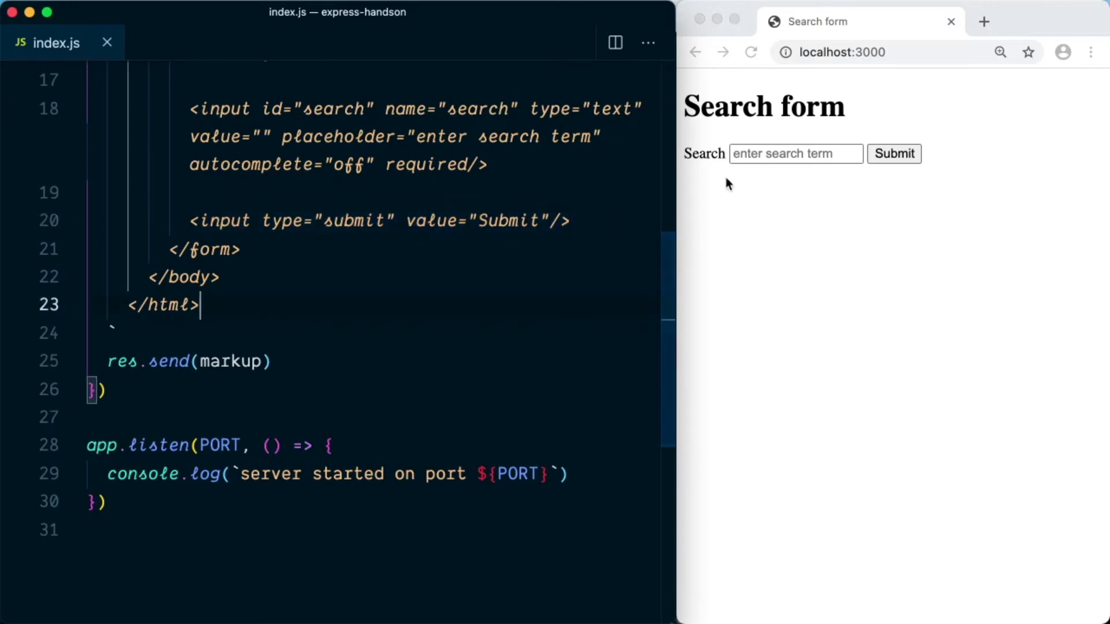
{"action": "left_click", "coordinate": [795, 154]}
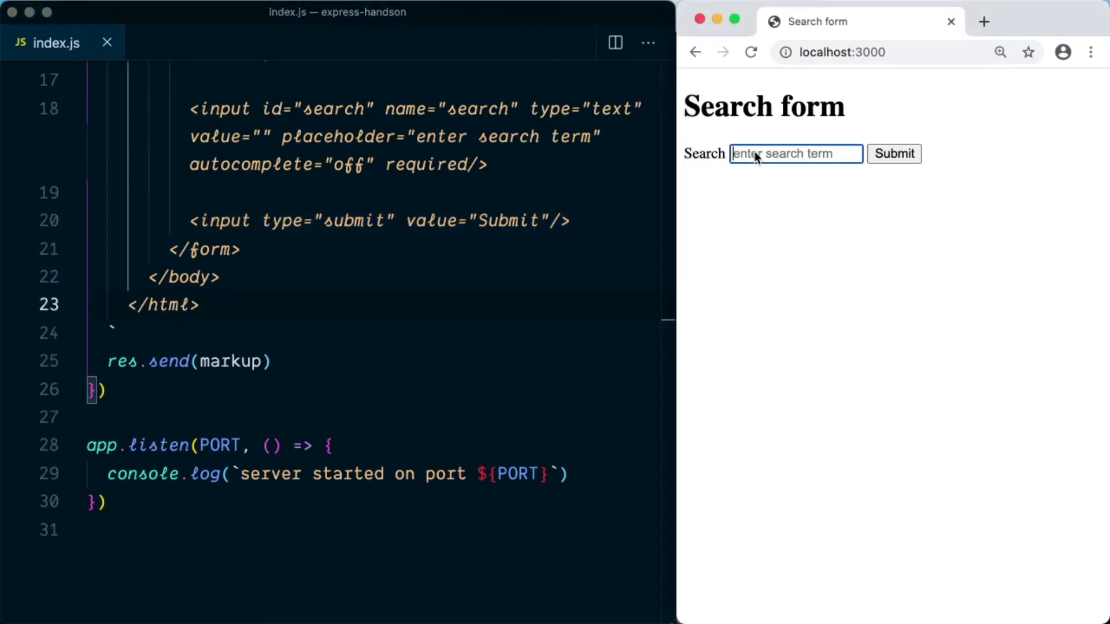
{"action": "left_click", "coordinate": [894, 154]}
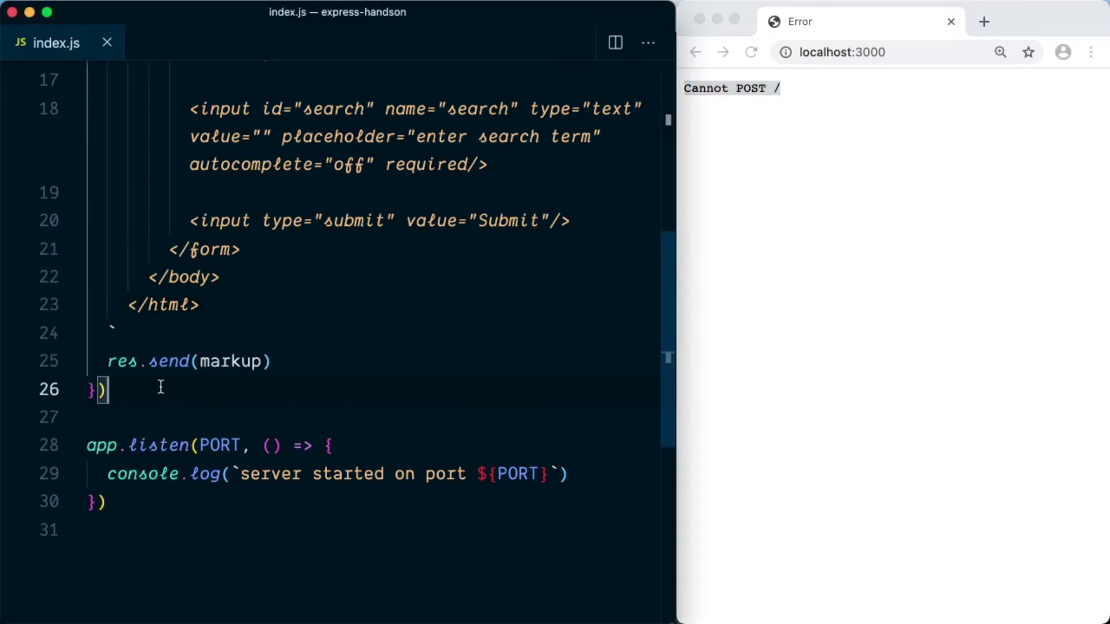
Write an empty app.post("/", (req, res) => { }) handler above app.listen.
{"action": "type", "text": "a"}
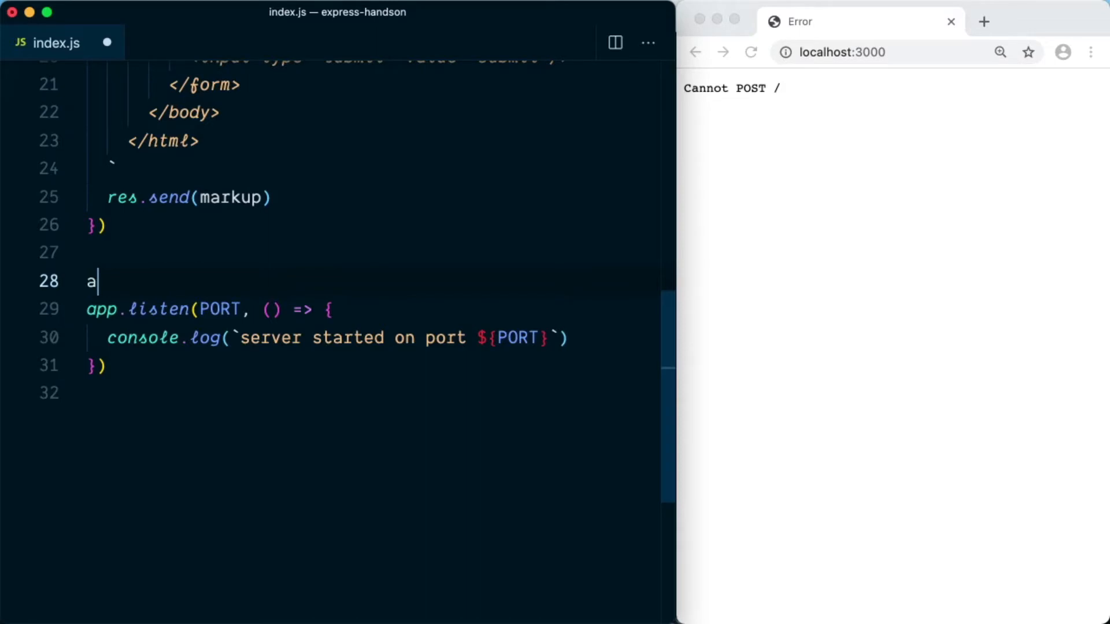
{"action": "type", "text": "pp.p"}
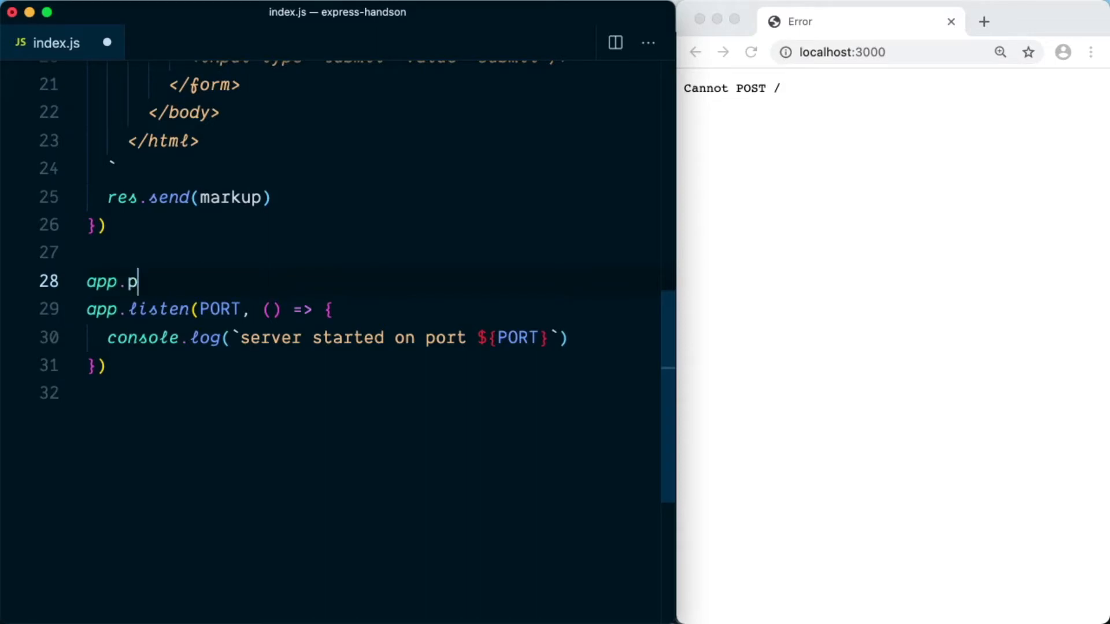
{"action": "type", "text": "ost(\"\")"}
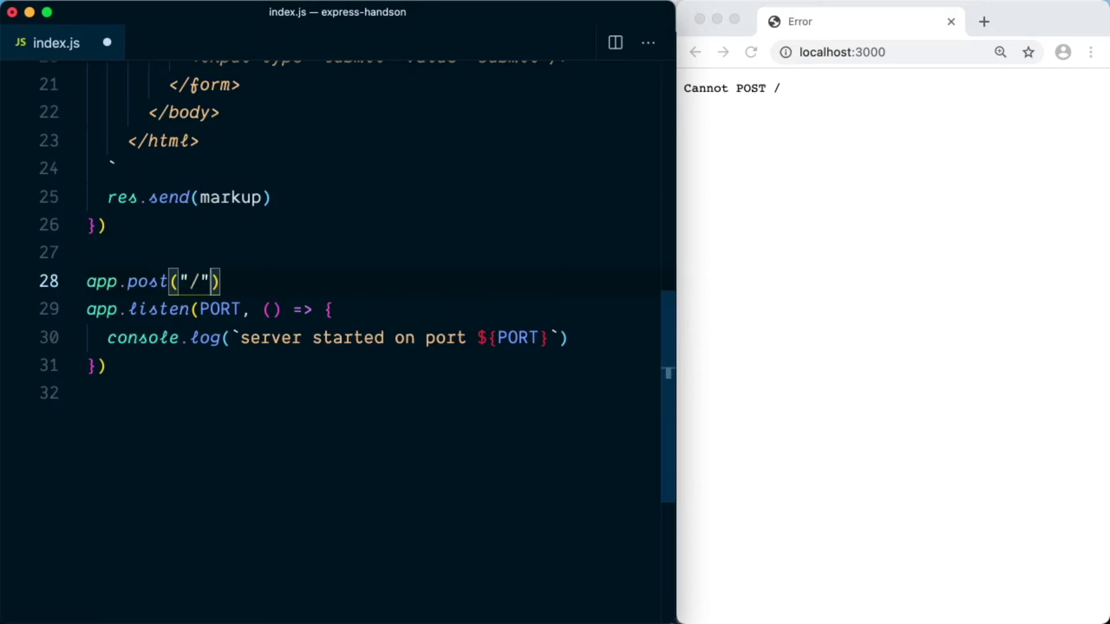
{"action": "type", "text": ", ()"}
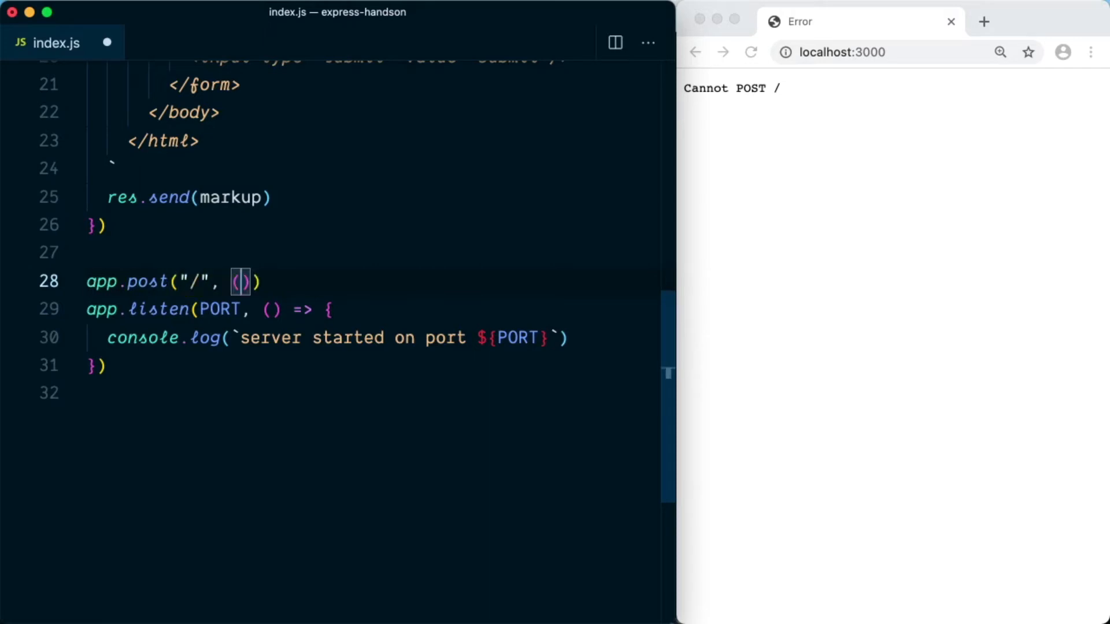
{"action": "type", "text": "req, res"}
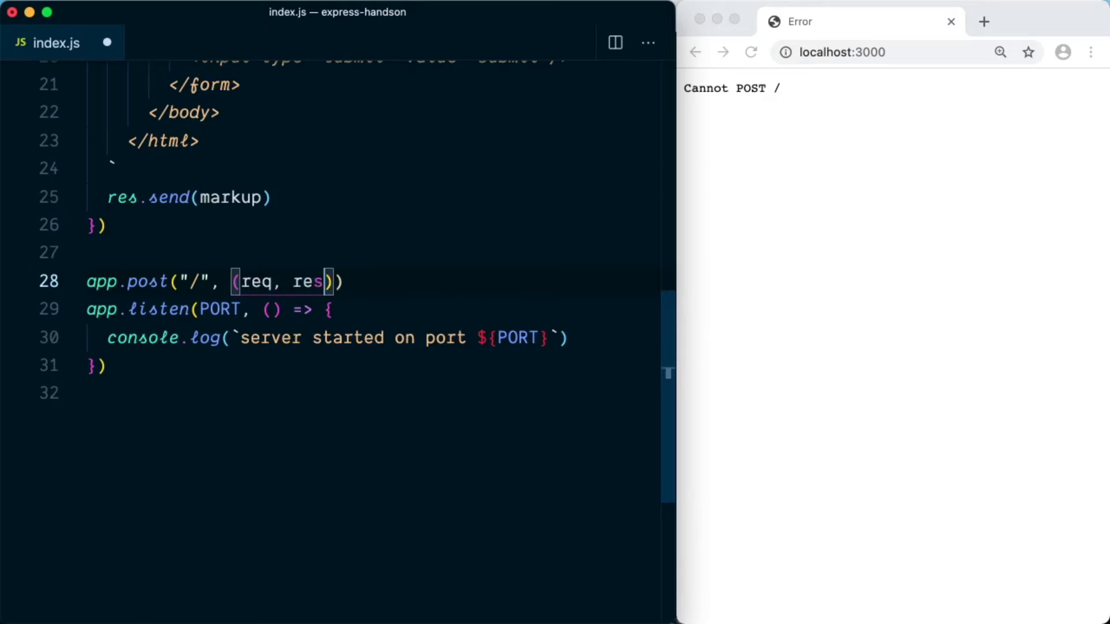
{"action": "type", "text": "=> {"}
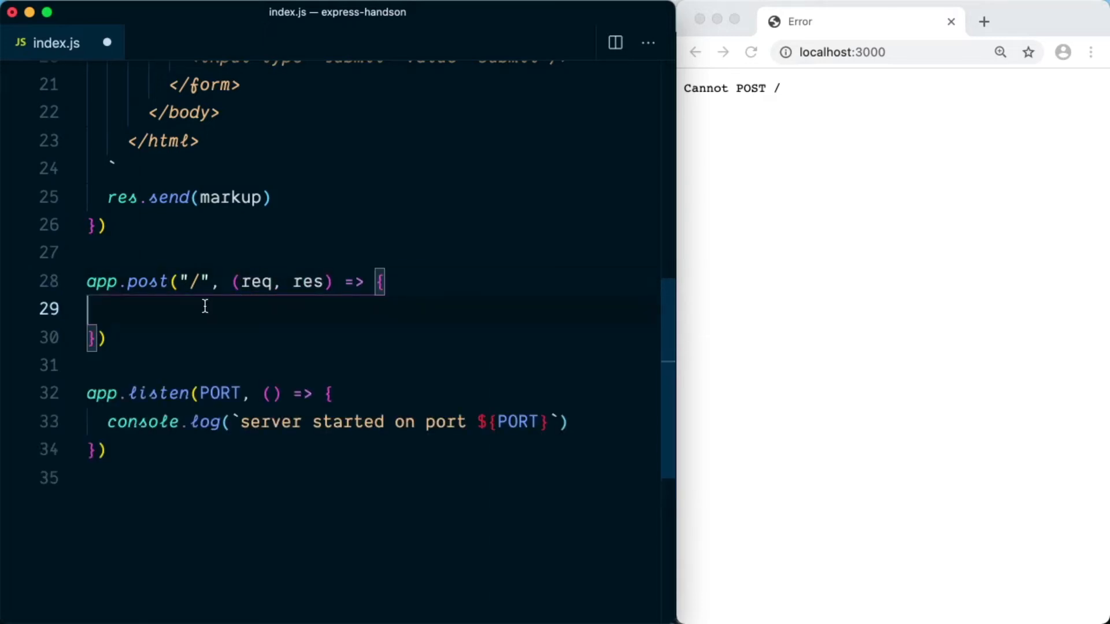
{"action": "mouse_move", "coordinate": [200, 299]}
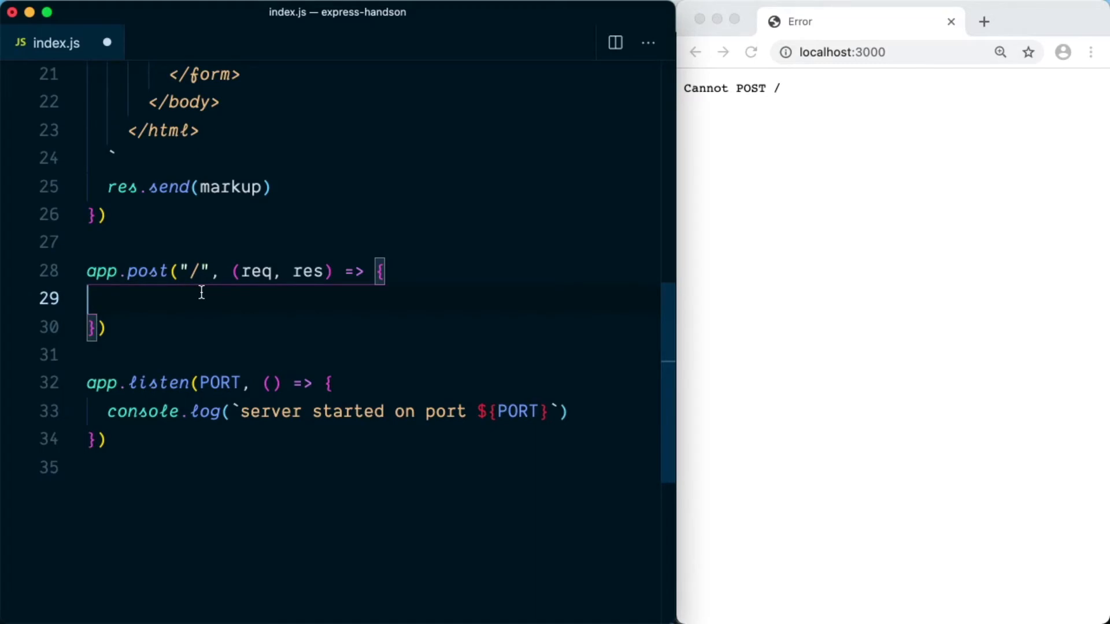
{"action": "scroll", "scroll_direction": "down", "scroll_amount": 3}
{"action": "type", "text": "//"}
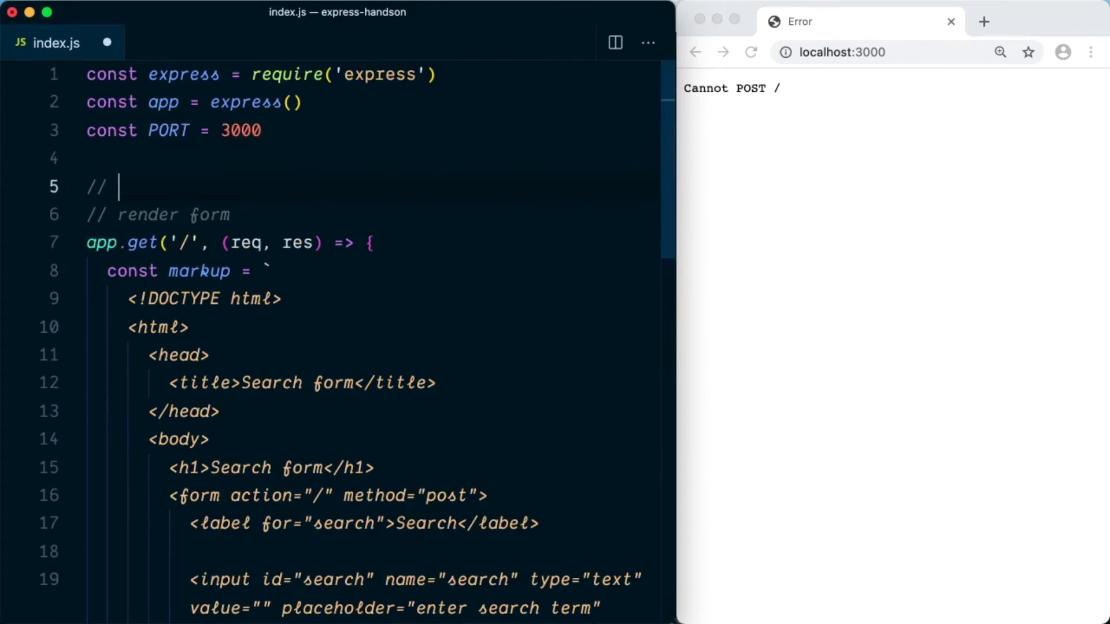
Add a // middlewares section with app.use(express.urlencoded({ extended: true })) after PORT.
{"action": "type", "text": "middlewares"}
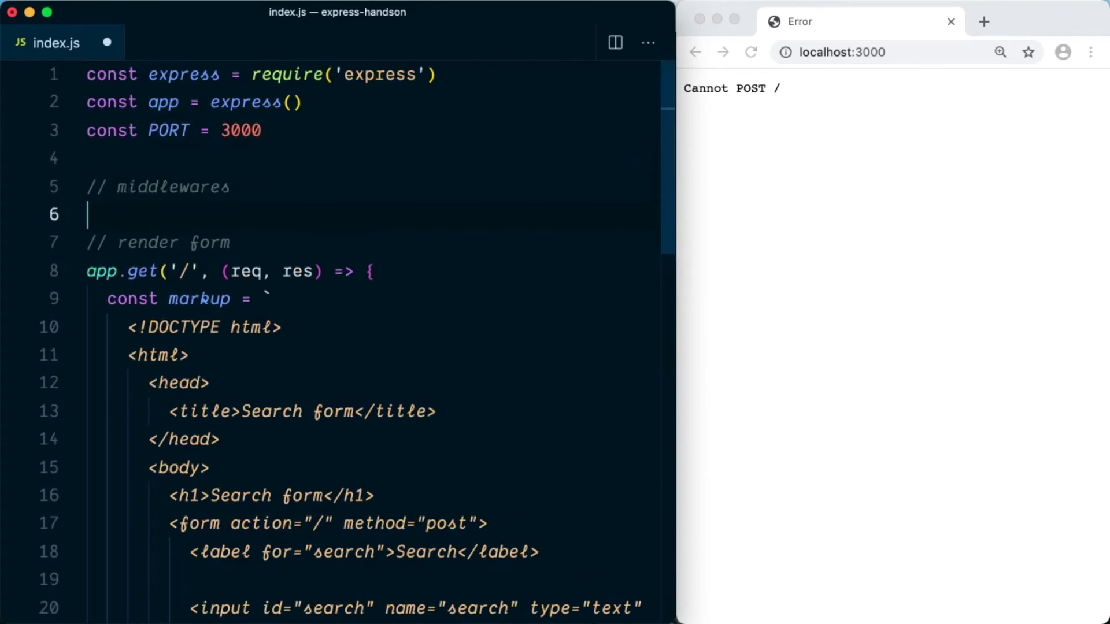
{"action": "type", "text": "app."}
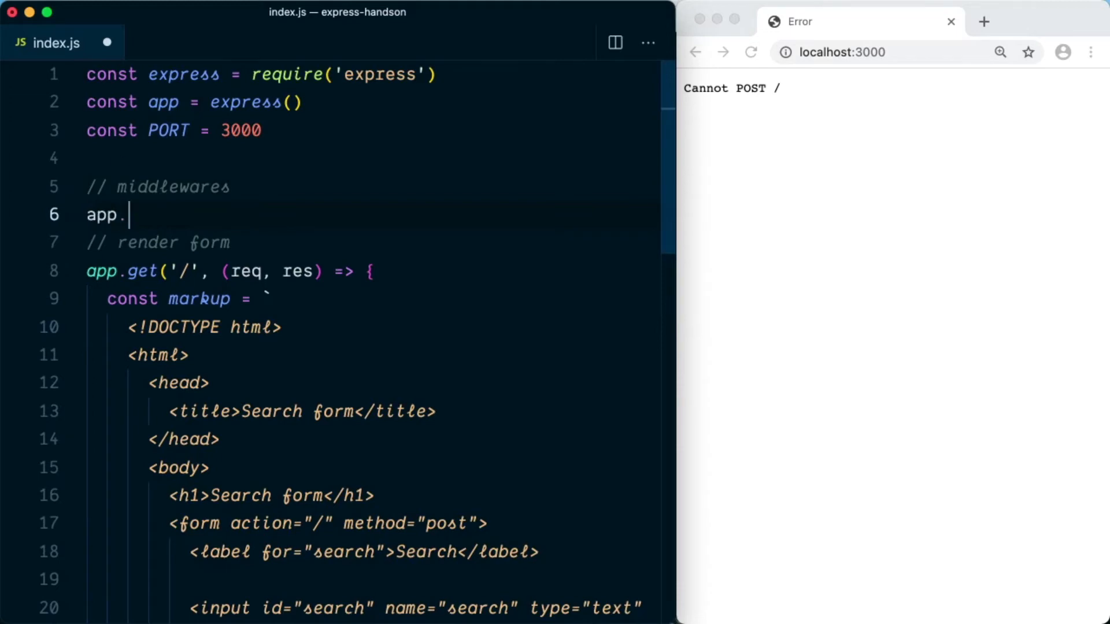
{"action": "type", "text": "use(express."}
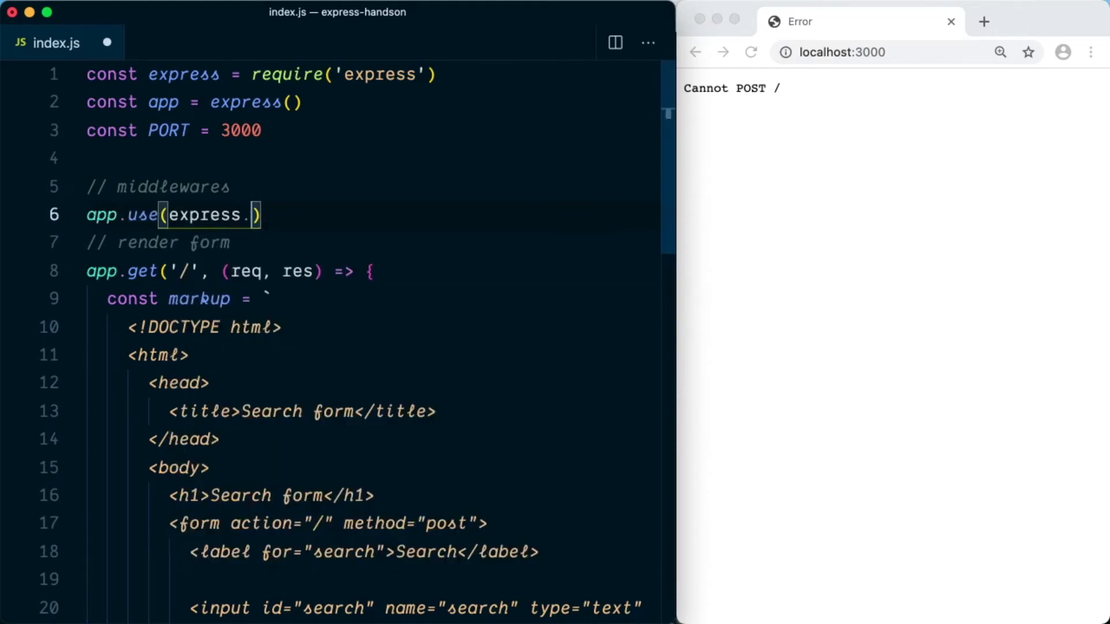
{"action": "type", "text": "urlencoded({}"}
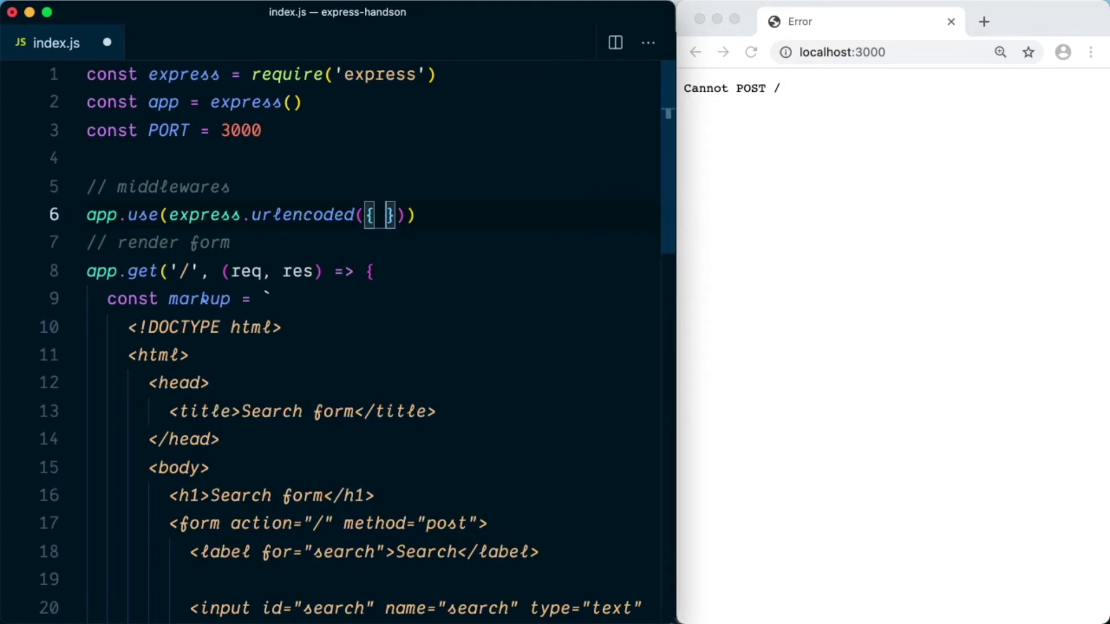
{"action": "type", "text": "extended: true"}
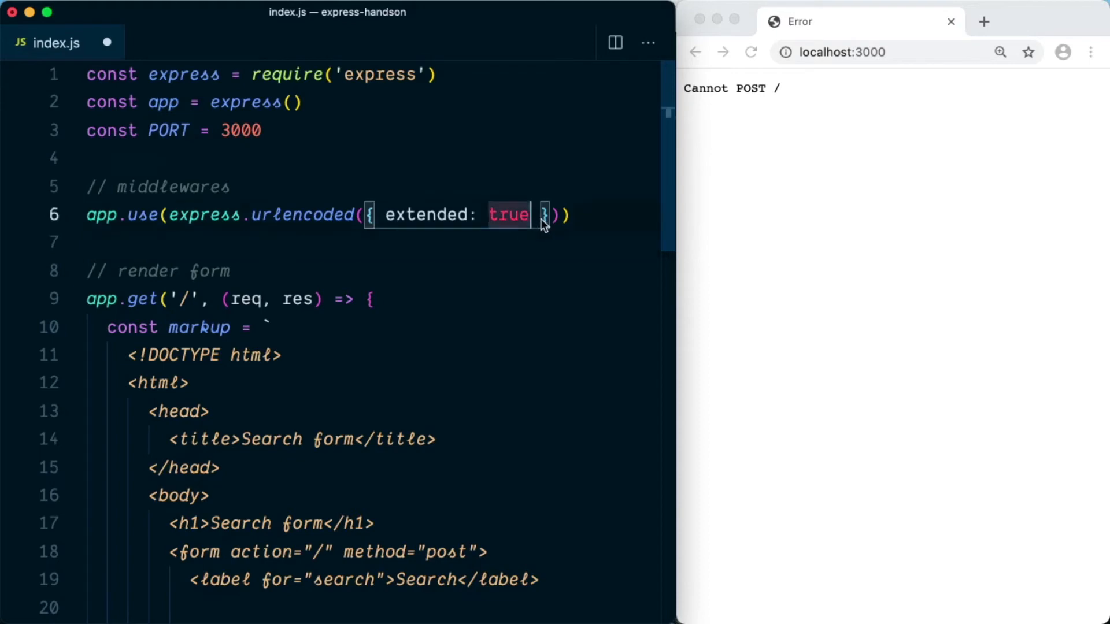
{"action": "double_click", "coordinate": [508, 215]}
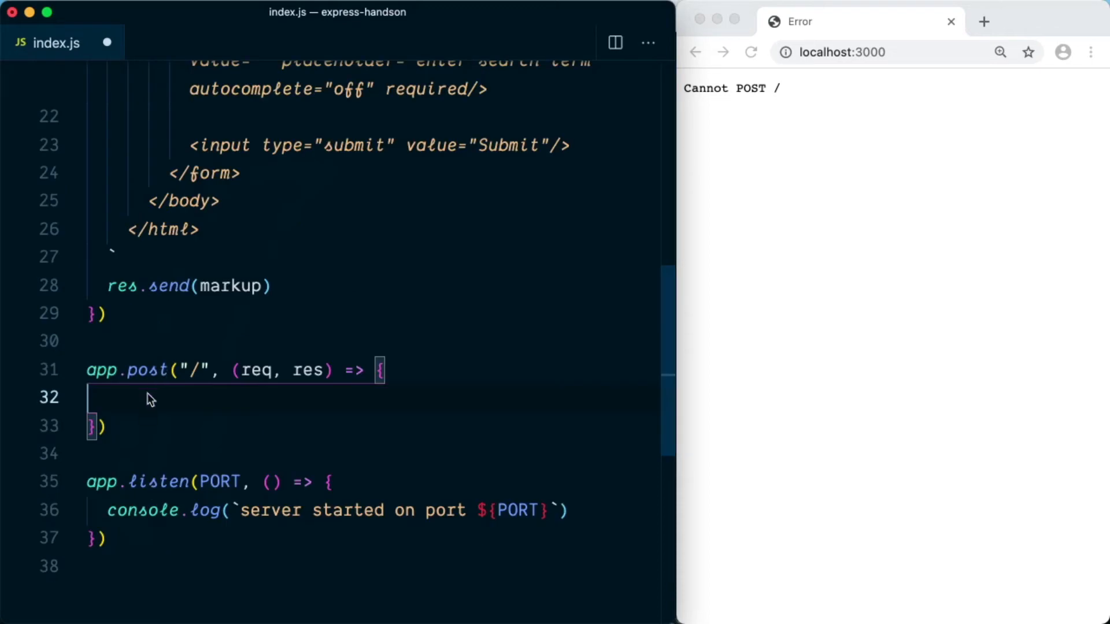
{"action": "mouse_move", "coordinate": [146, 399]}
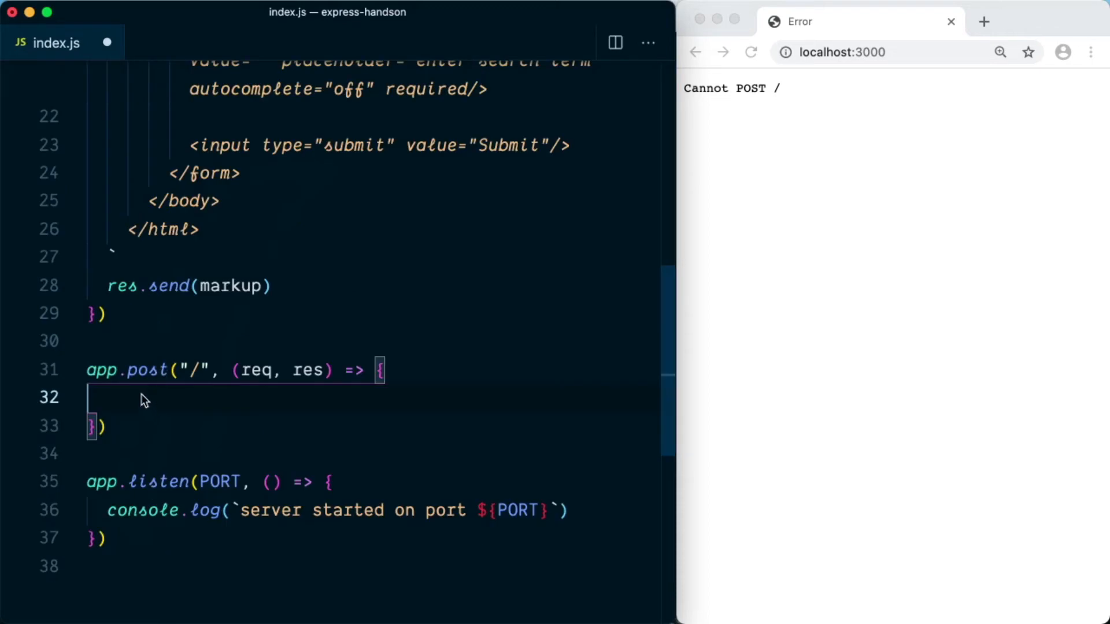
Write const searchTerm = req.body.search; inside the POST handler and start a new line.
{"action": "type", "text": "const search"}
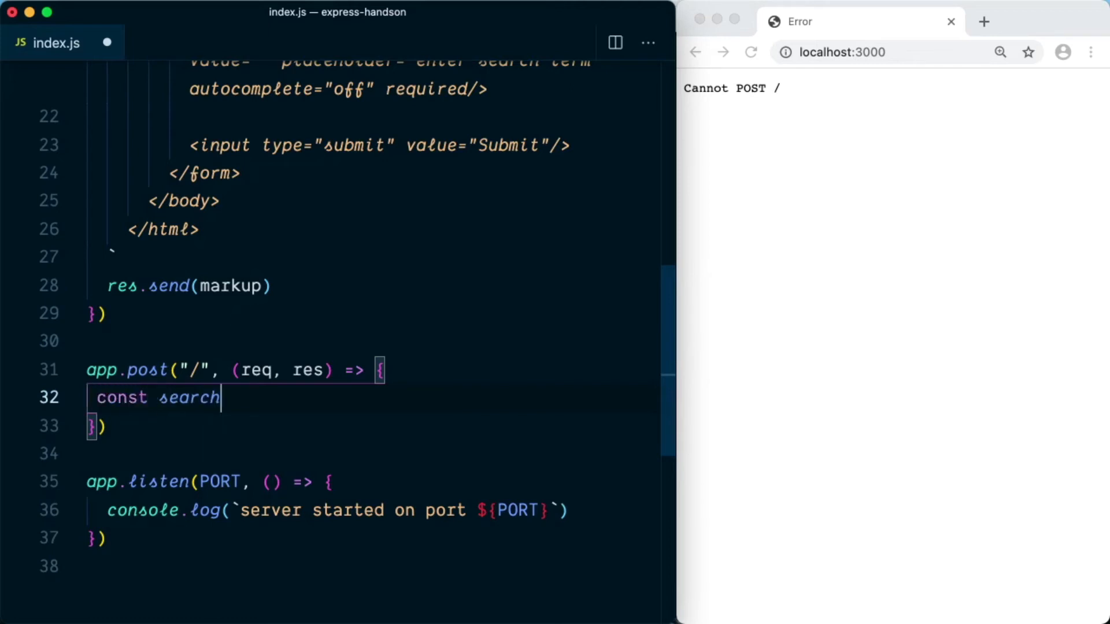
{"action": "type", "text": "Term = req"}
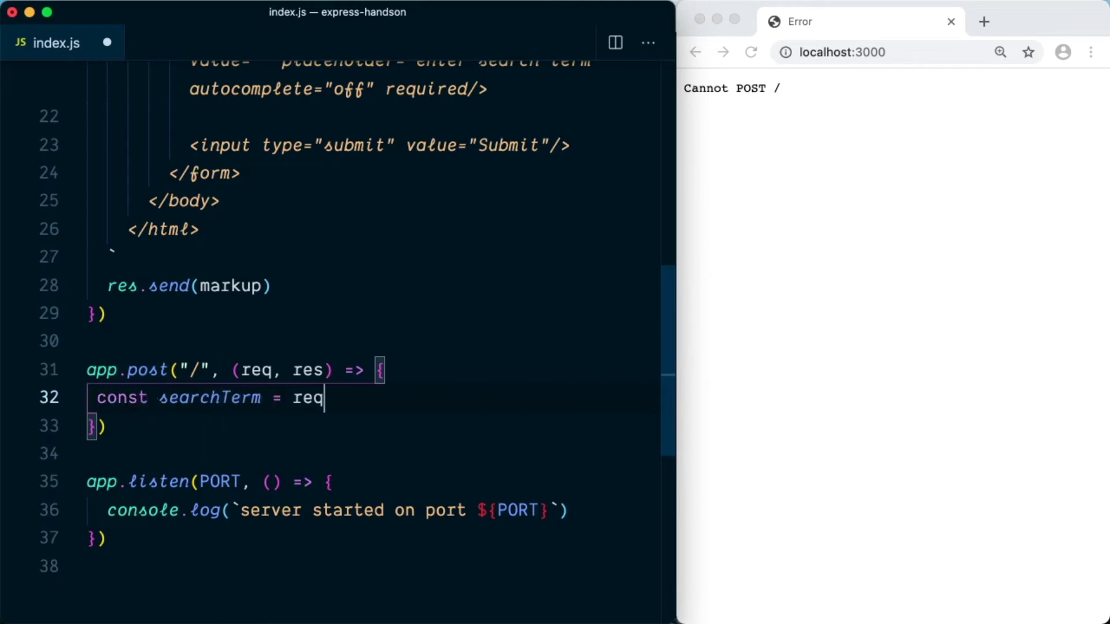
{"action": "type", "text": ".body.s"}
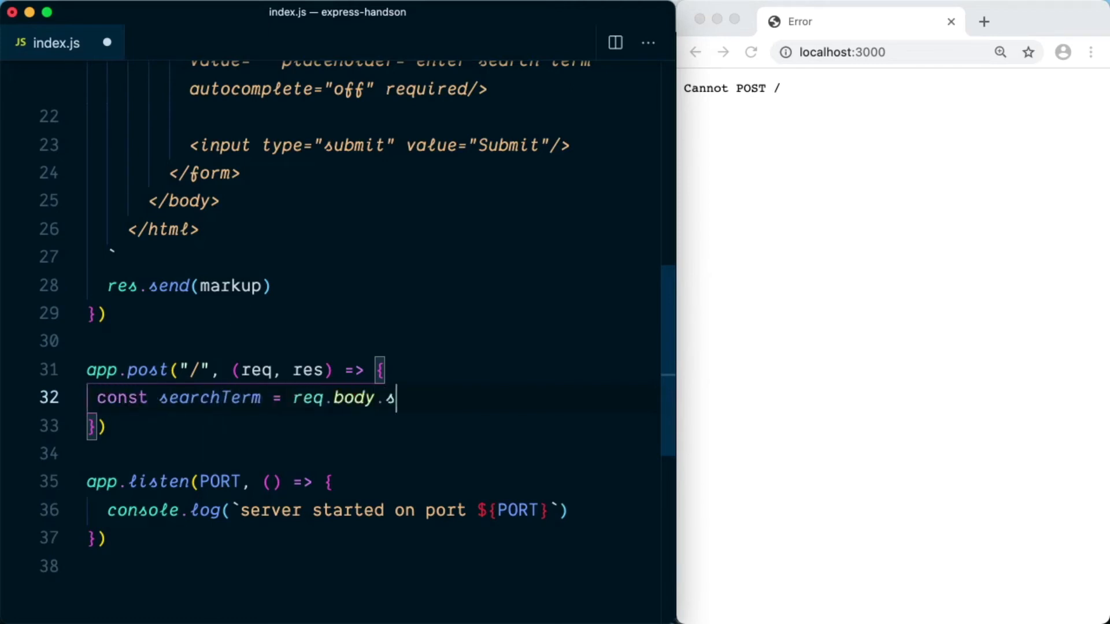
{"action": "type", "text": "earch"}
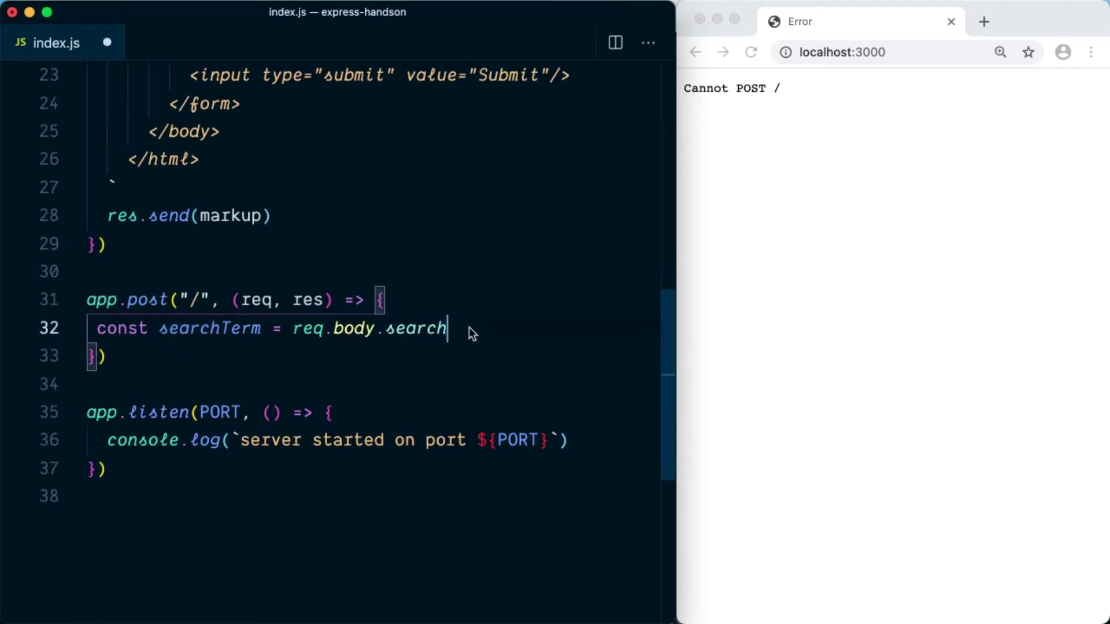
{"action": "key", "text": "enter"}
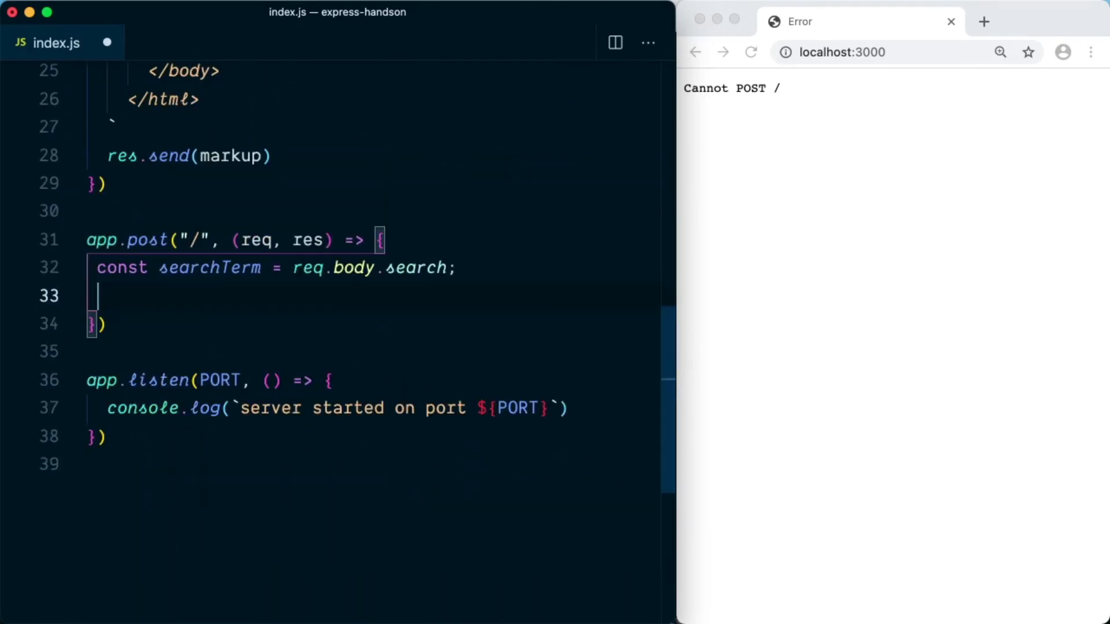
Add if(!searchTerm) returning res.status(400).send("Search term is required.").
{"action": "type", "text": "if("}
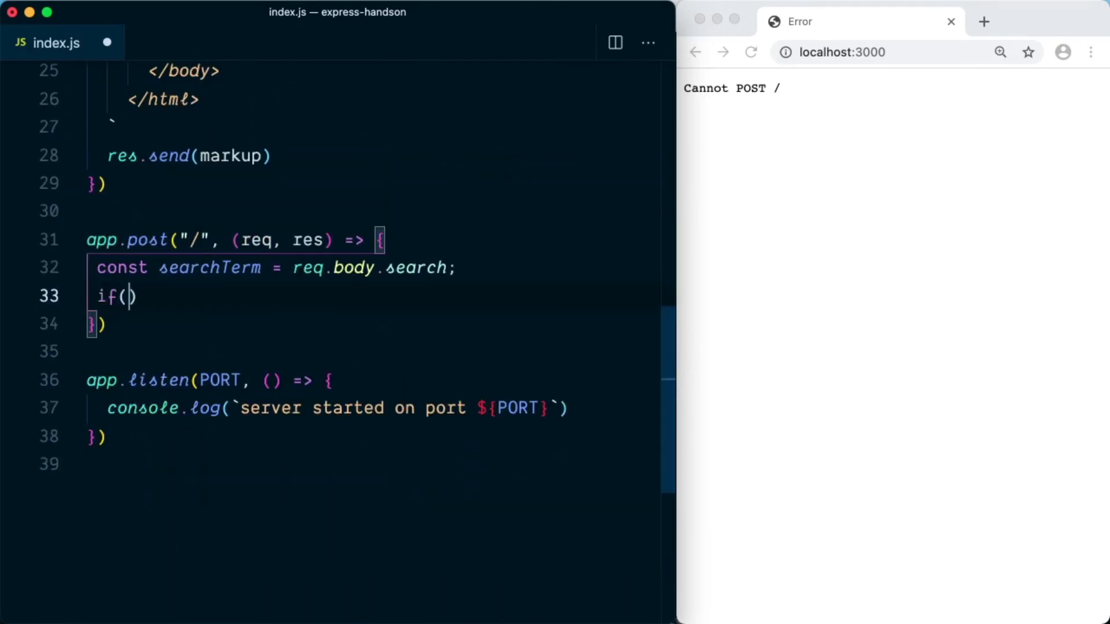
{"action": "type", "text": "!sea"}
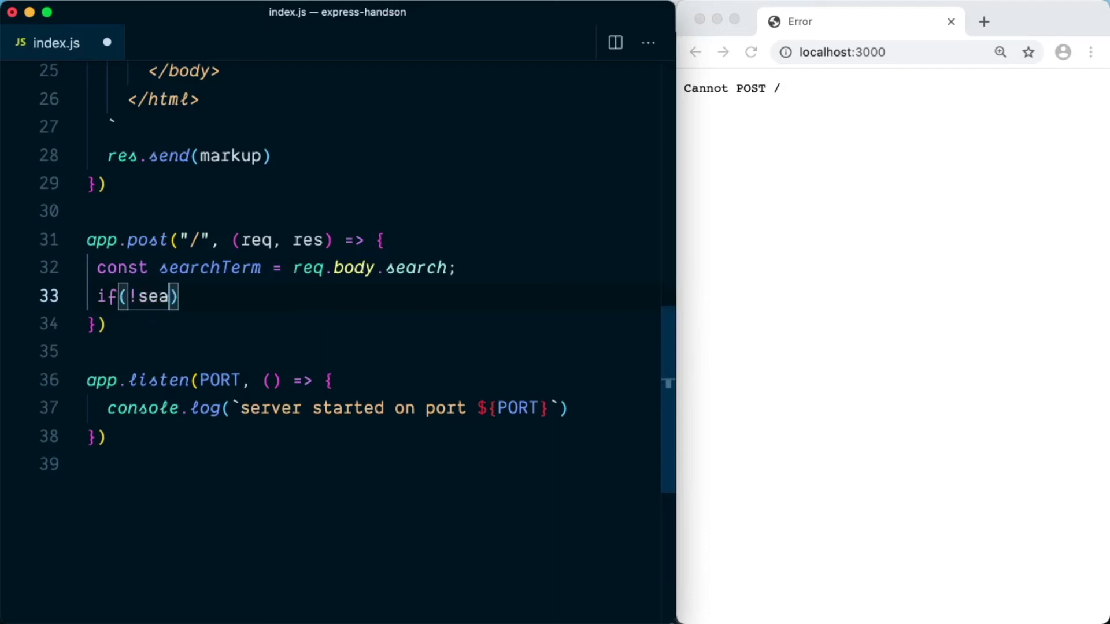
{"action": "type", "text": "rchTerm"}
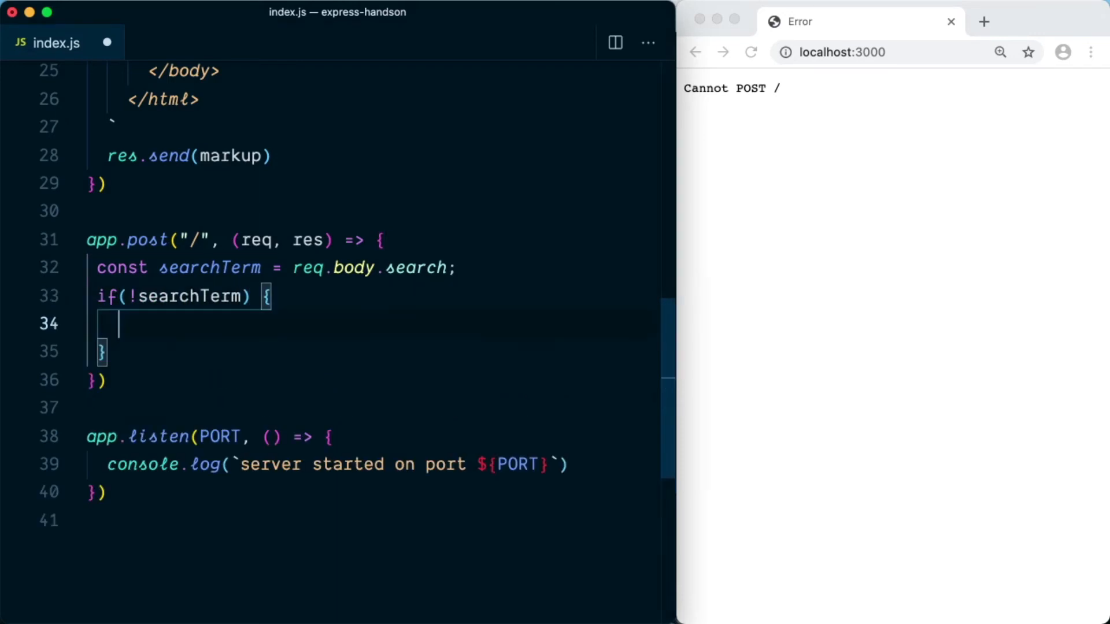
{"action": "type", "text": "res."}
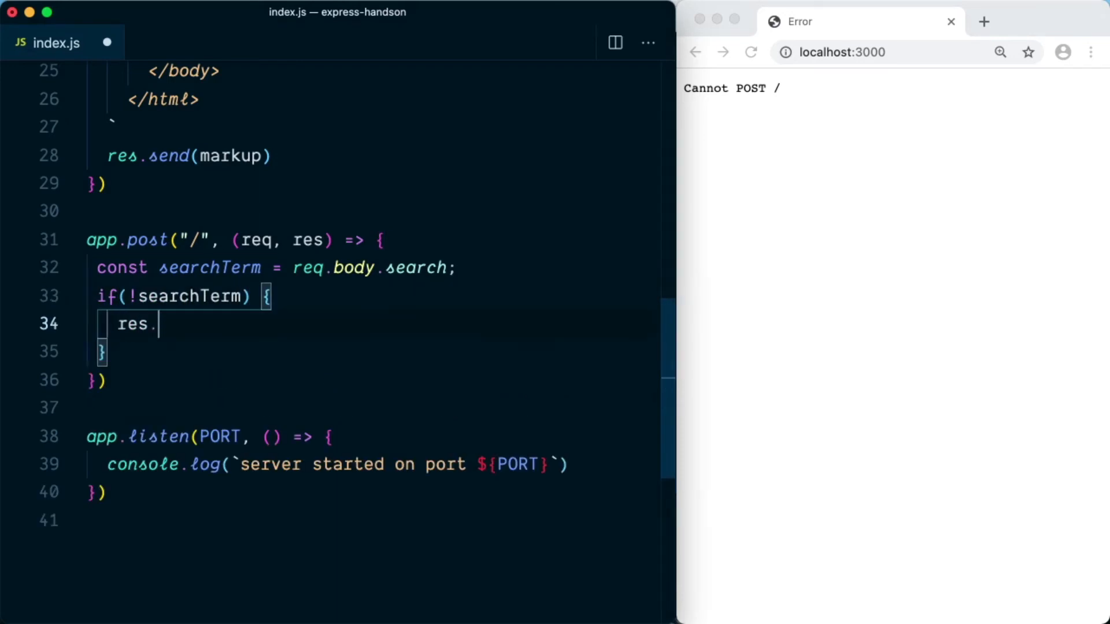
{"action": "type", "text": "status(400)"}
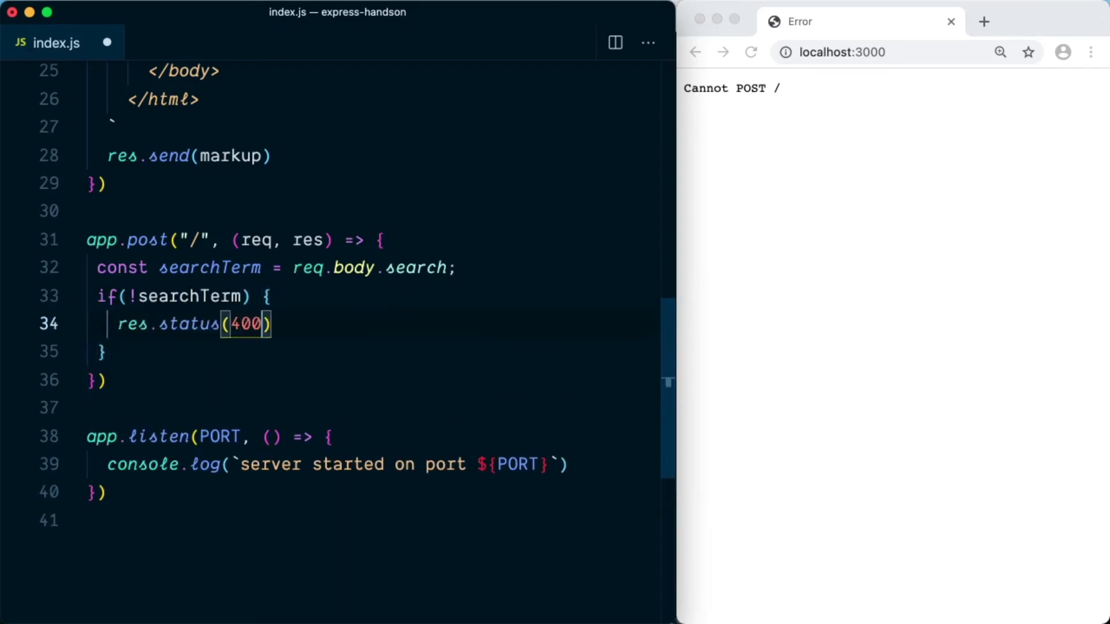
{"action": "type", "text": "."}
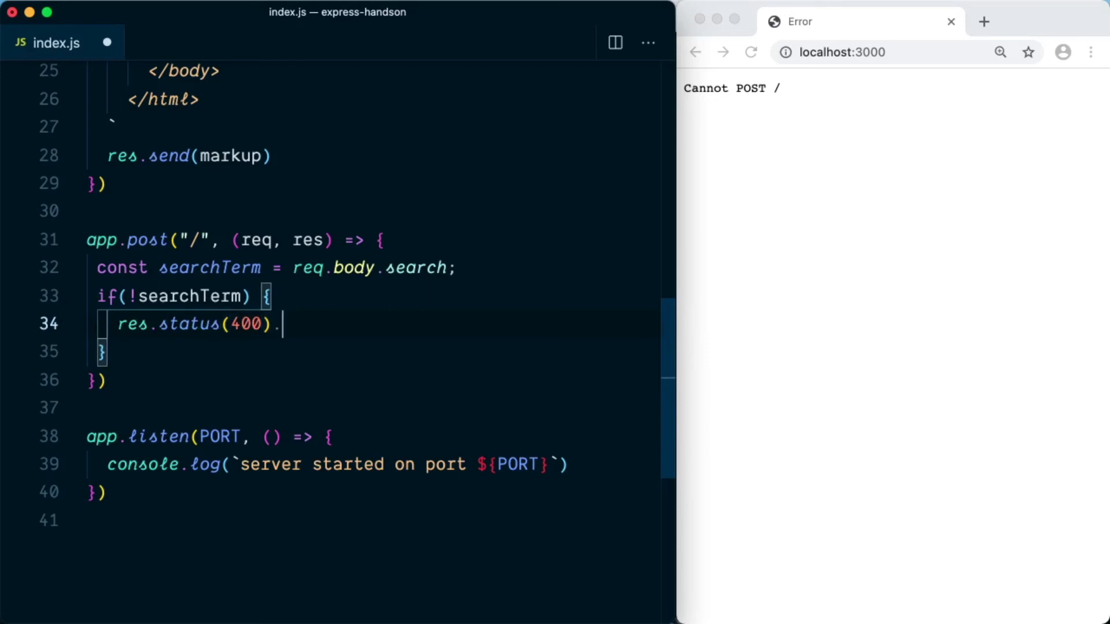
{"action": "type", "text": "send()"}
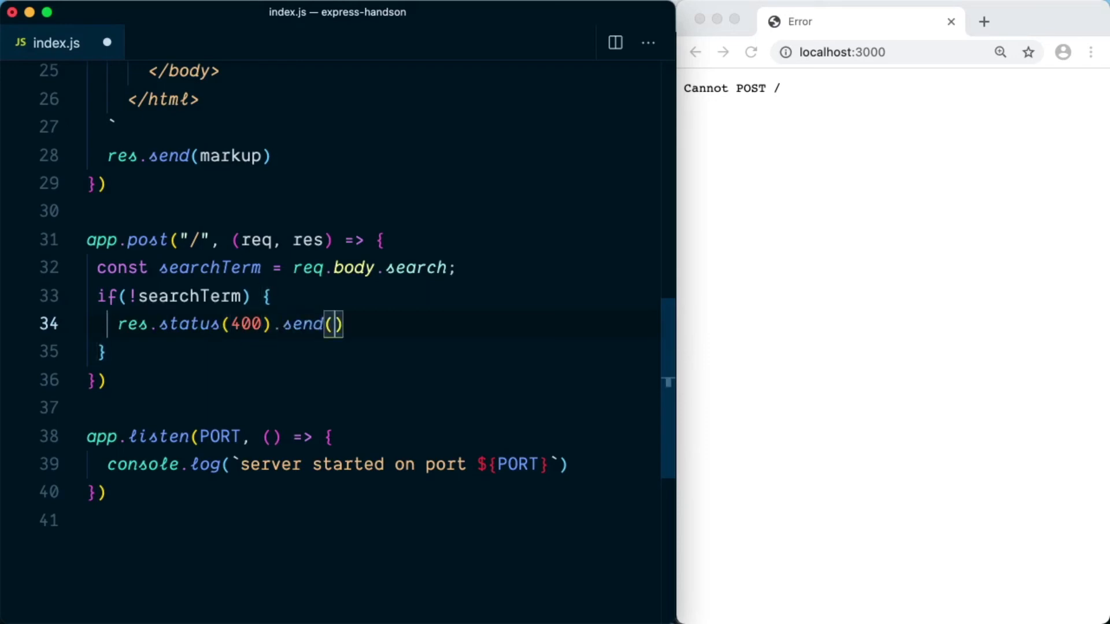
{"action": "type", "text": "\"Search te\""}
{"action": "left_click", "coordinate": [372, 352]}
{"action": "type", "text": " else {"}
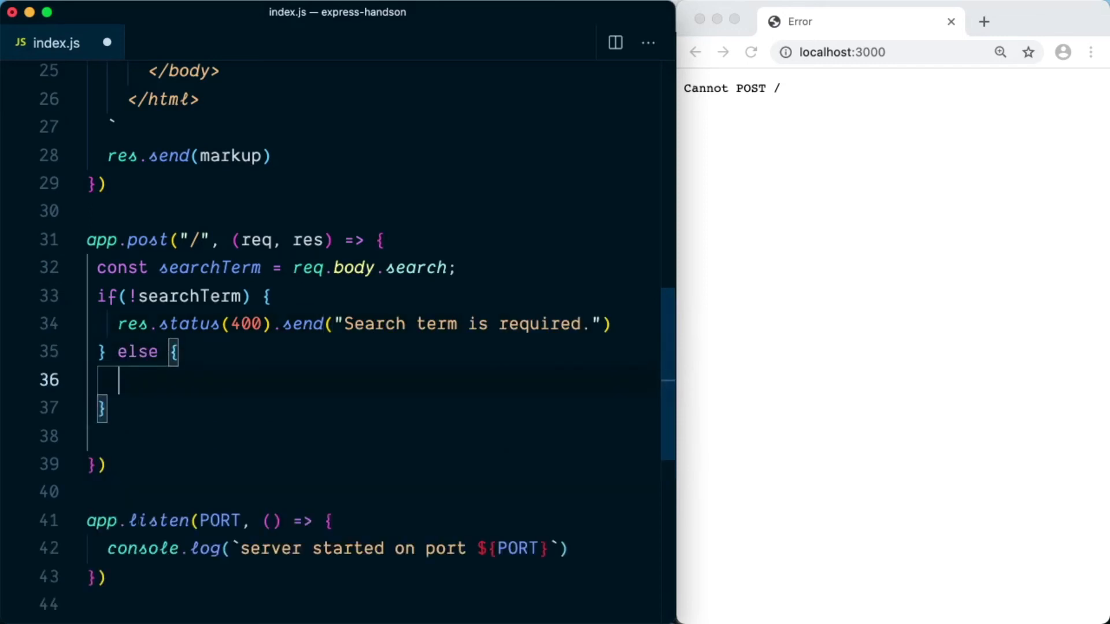
Add the else branch sending `You searched for ${searchTerm}`.
{"action": "type", "text": "res.send(`You searched for ${"}
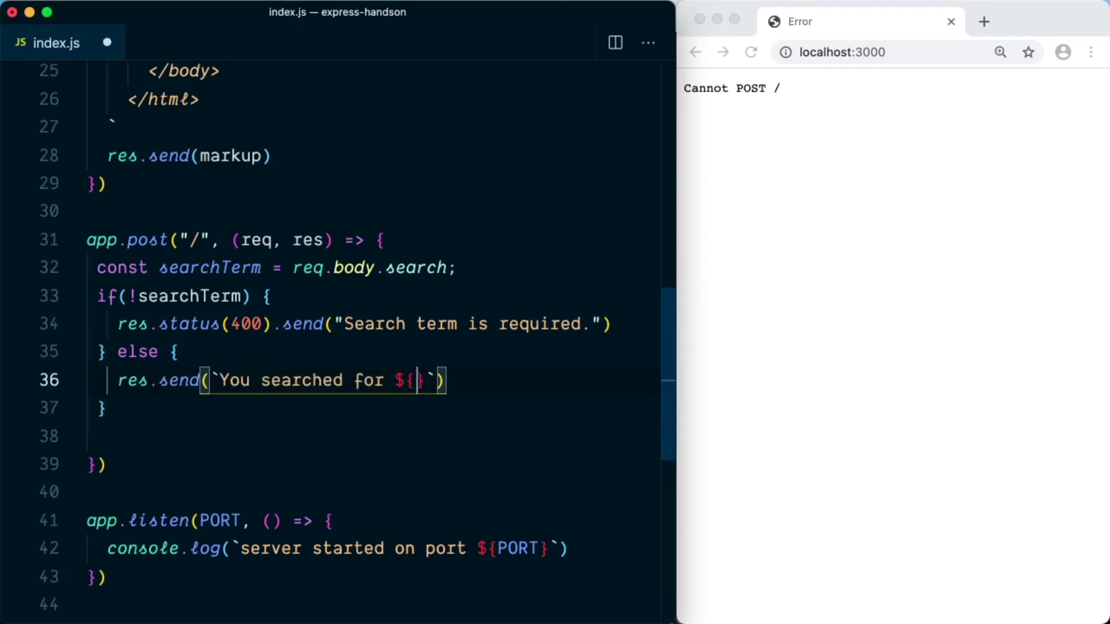
{"action": "type", "text": "searchTerm"}
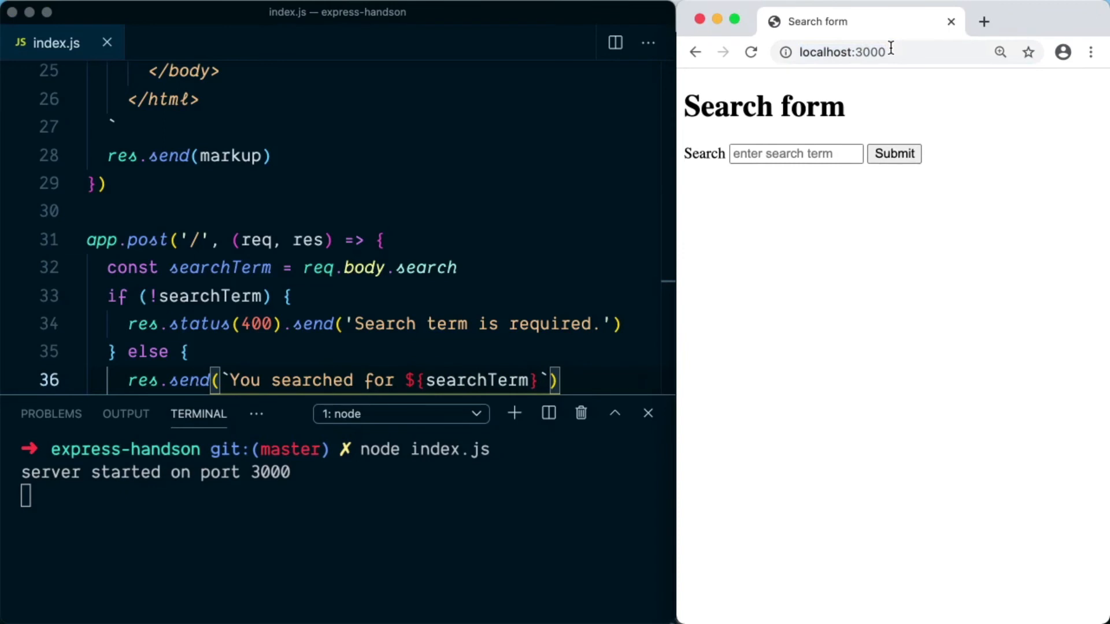
{"action": "mouse_move", "coordinate": [784, 285]}
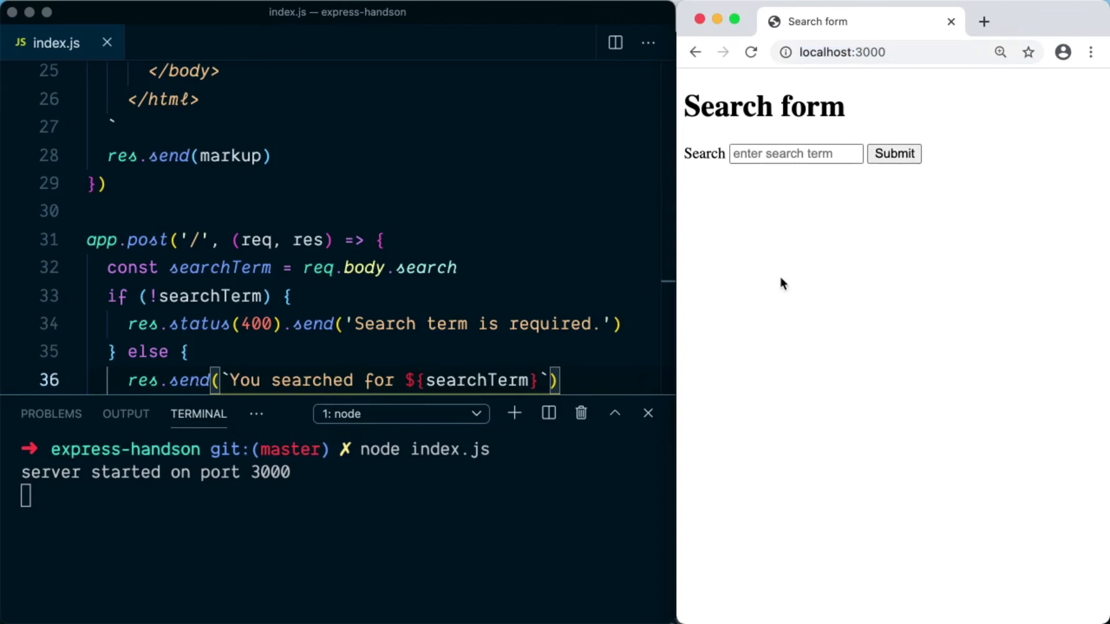
Inspect the Search form page to bring up DevTools on the Network panel.
{"action": "right_click", "coordinate": [782, 283]}
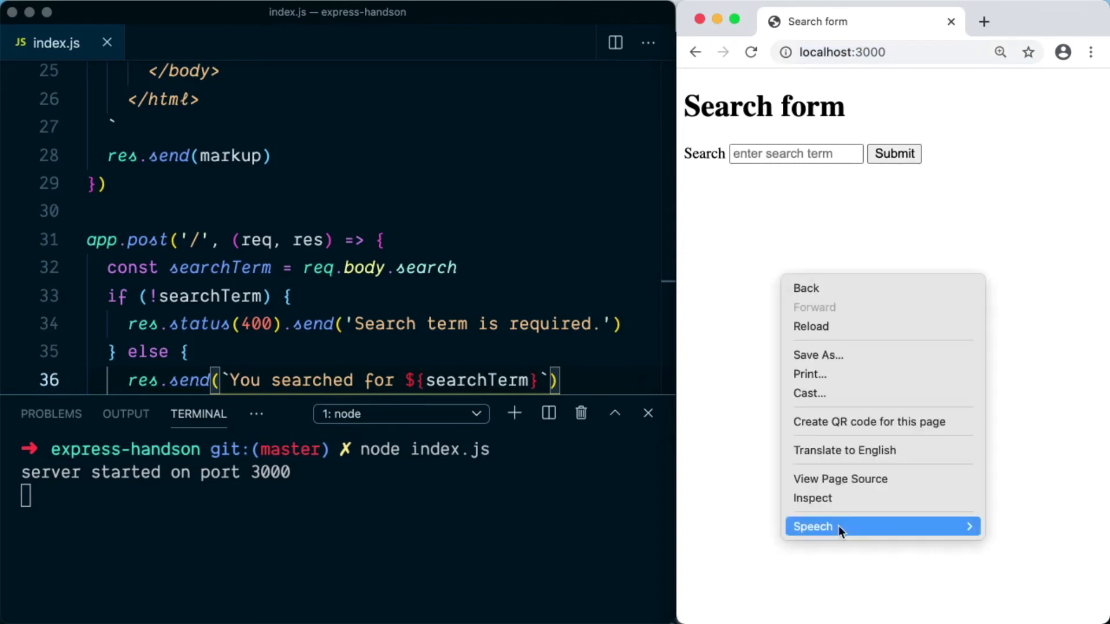
{"action": "left_click", "coordinate": [811, 497]}
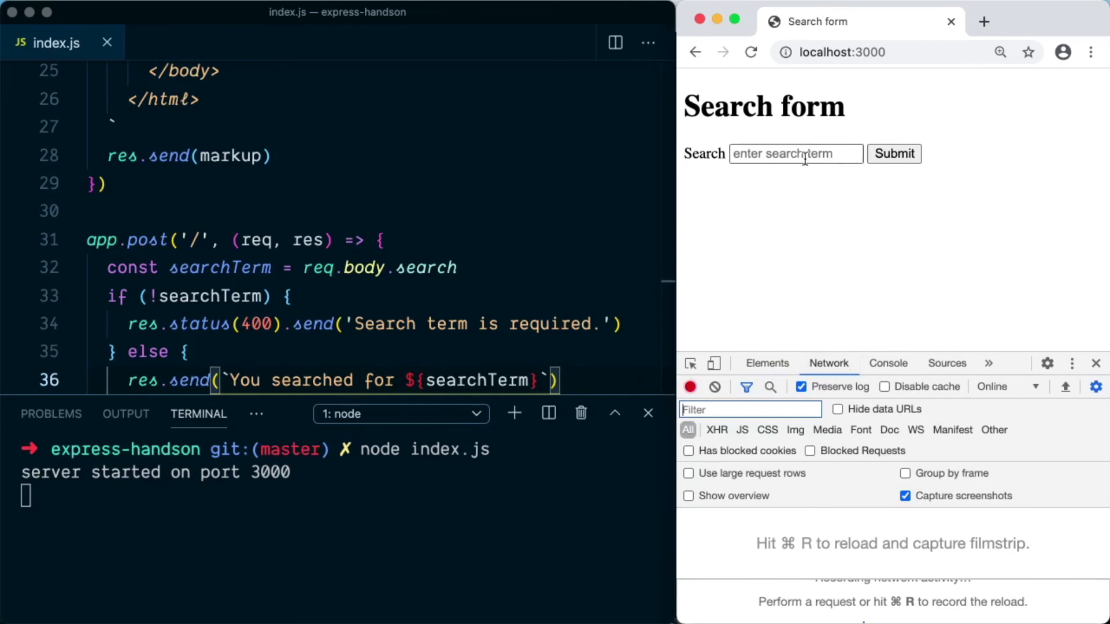
Submit a search for react, getting the 'You searched for react' response.
{"action": "type", "text": "react"}
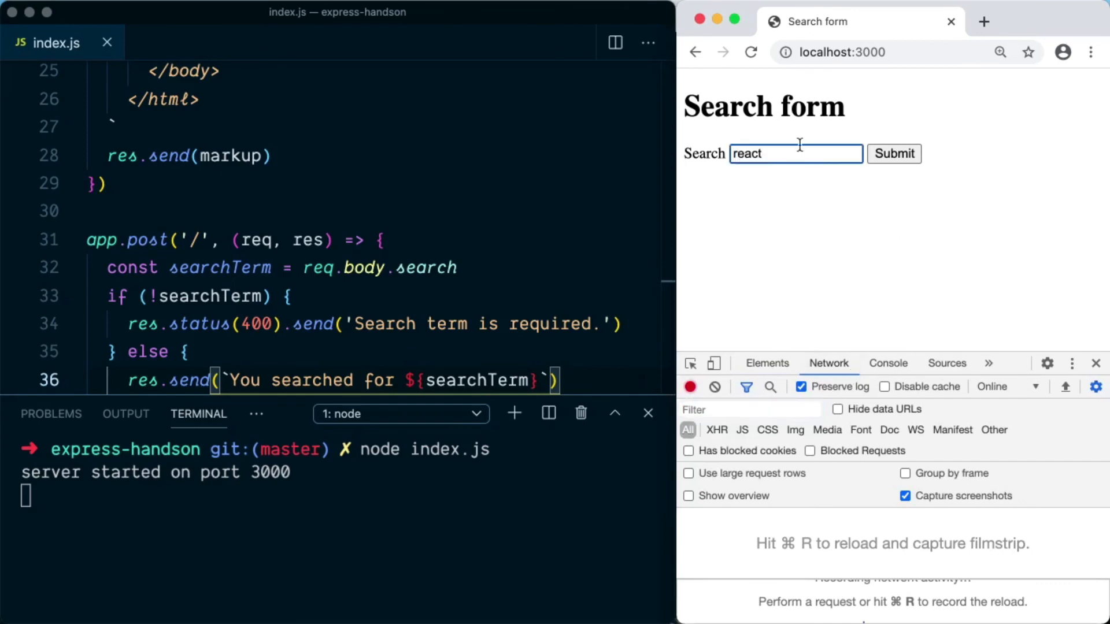
{"action": "left_click", "coordinate": [894, 154]}
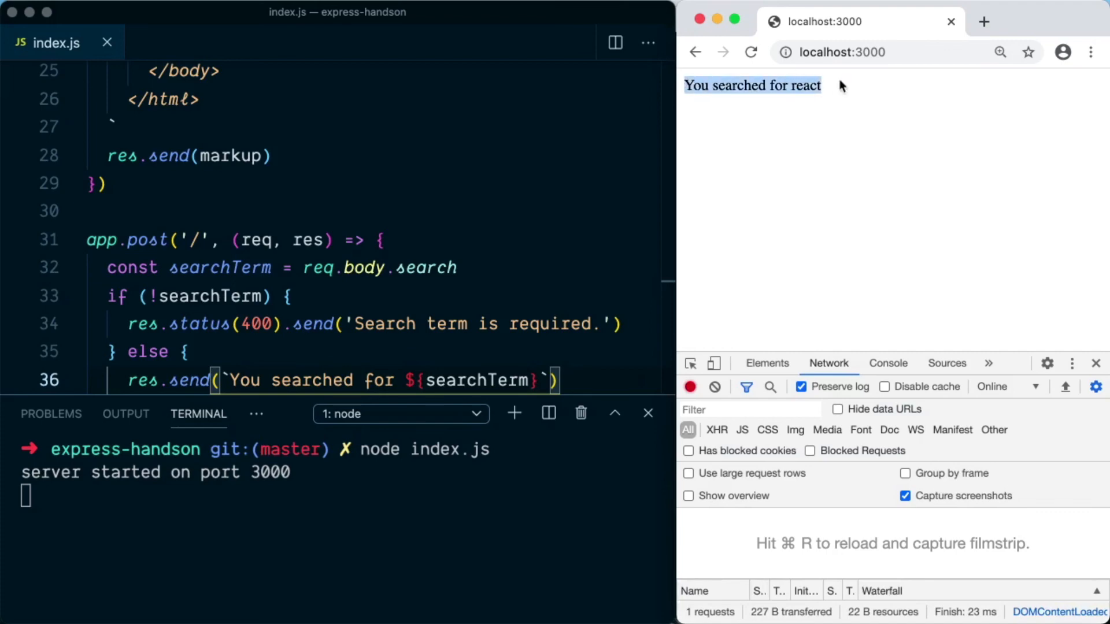
{"action": "mouse_move", "coordinate": [1007, 310]}
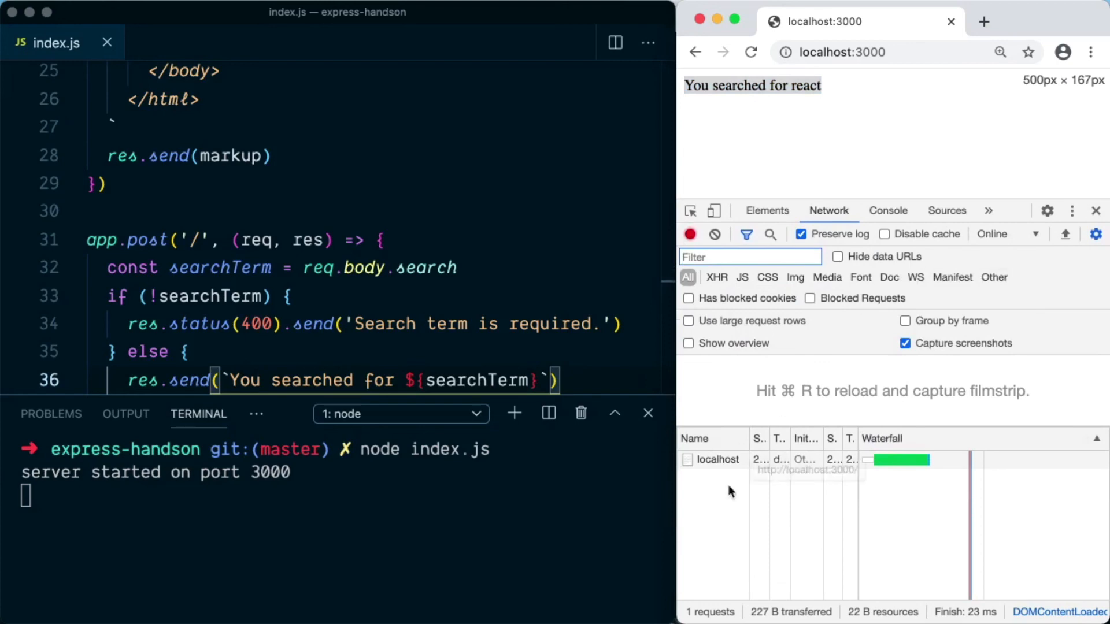
Check the localhost request's form data shows search: react.
{"action": "left_click", "coordinate": [717, 459]}
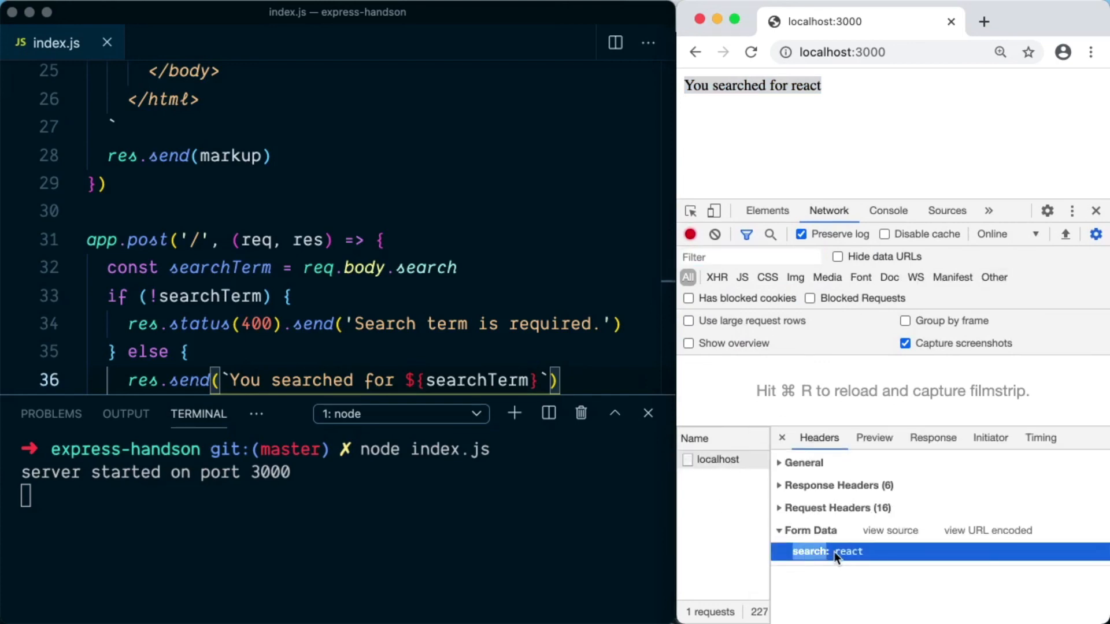
{"action": "left_click", "coordinate": [779, 530]}
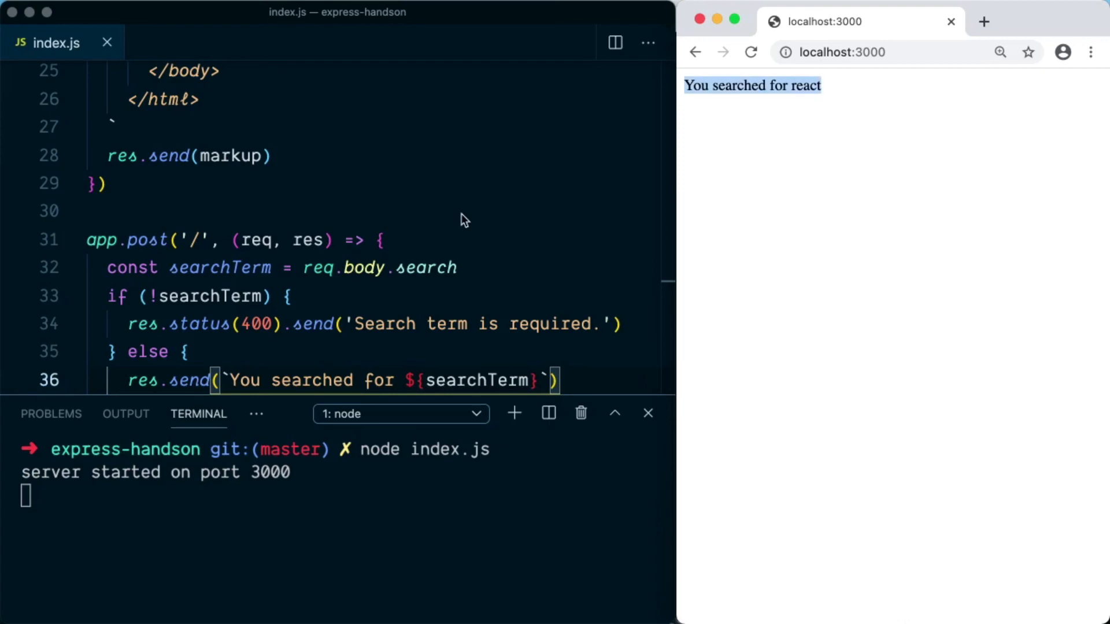
{"action": "mouse_move", "coordinate": [567, 530]}
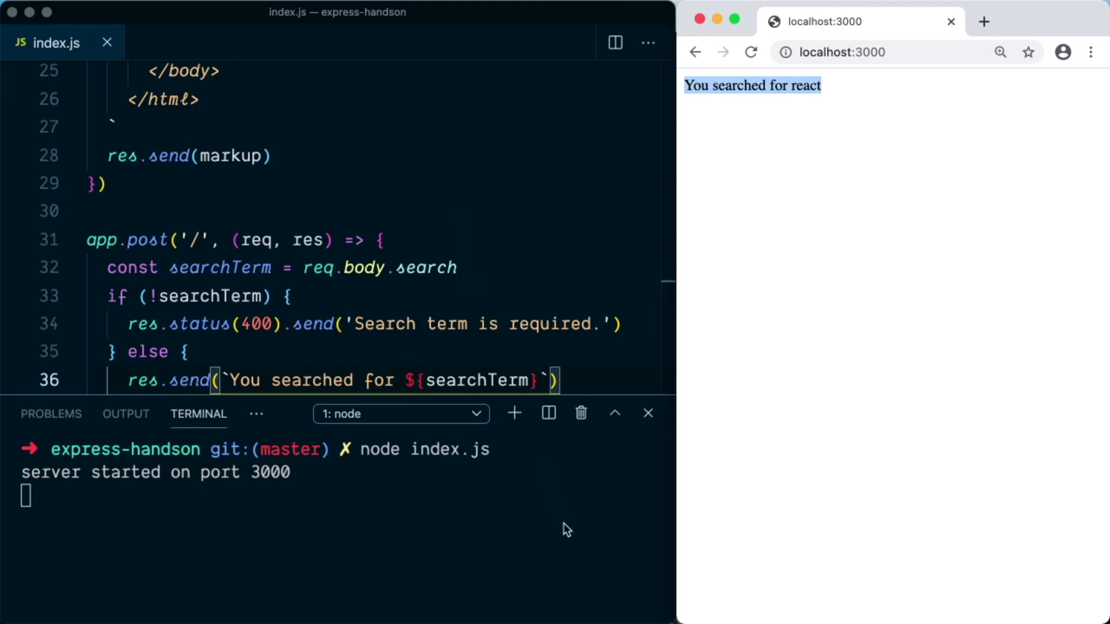
{"action": "mouse_move", "coordinate": [589, 494]}
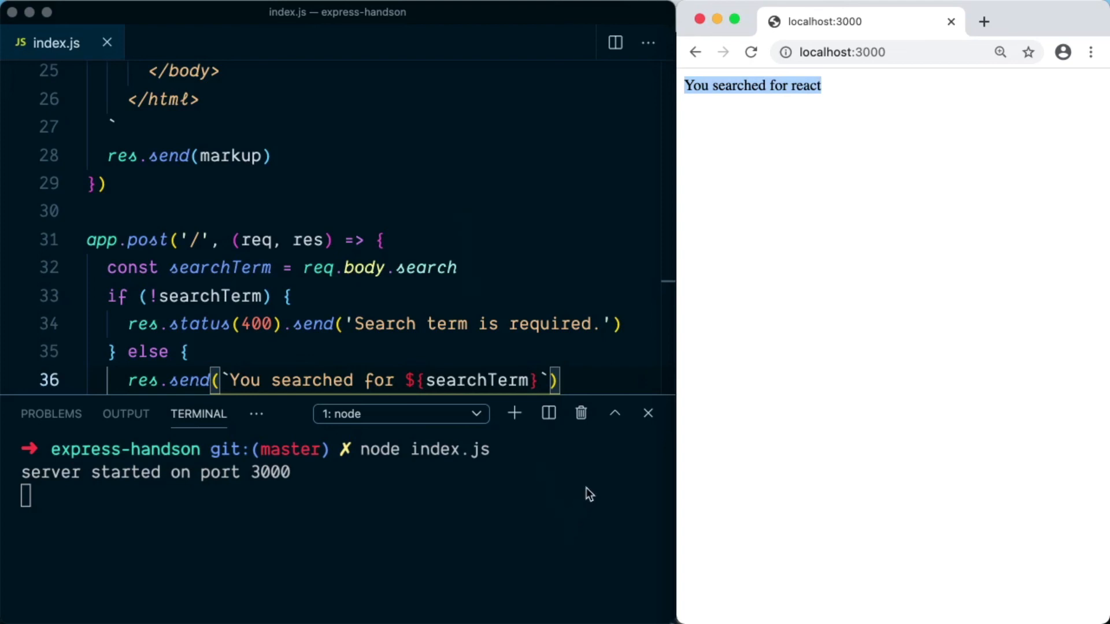